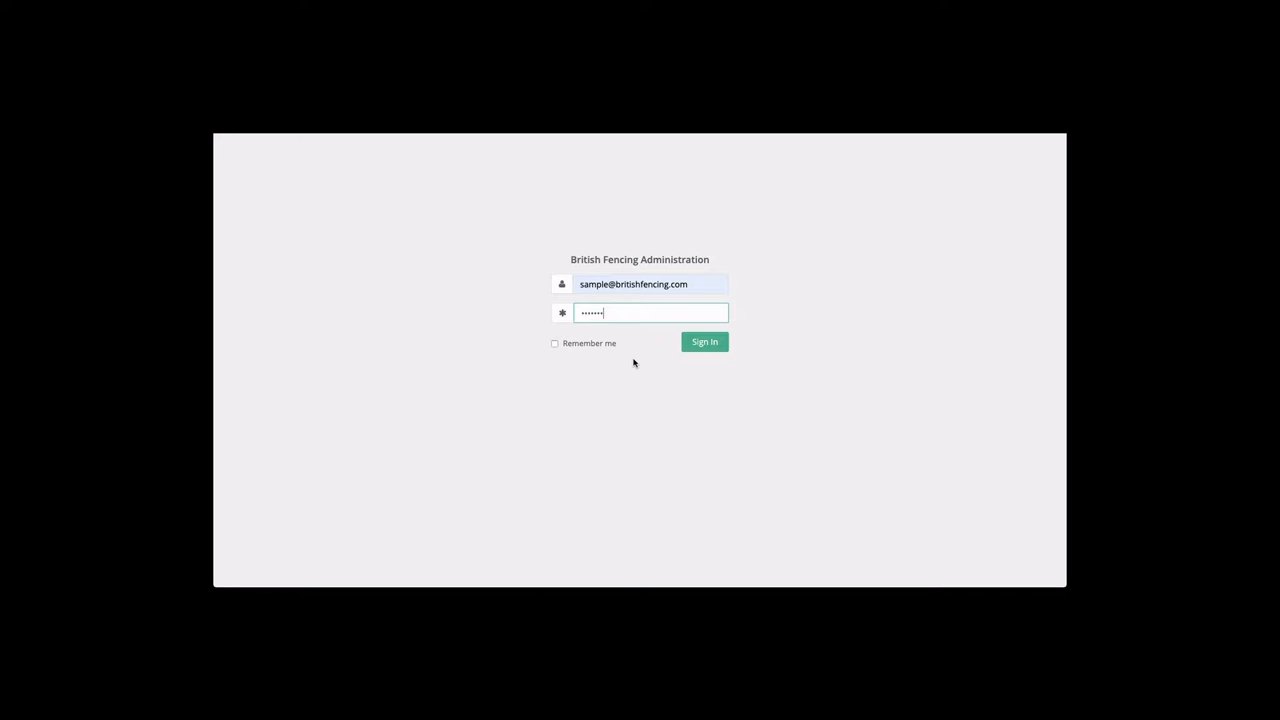
Sign in and open the British Fencing FE Events organisation's three-project list
click(704, 341)
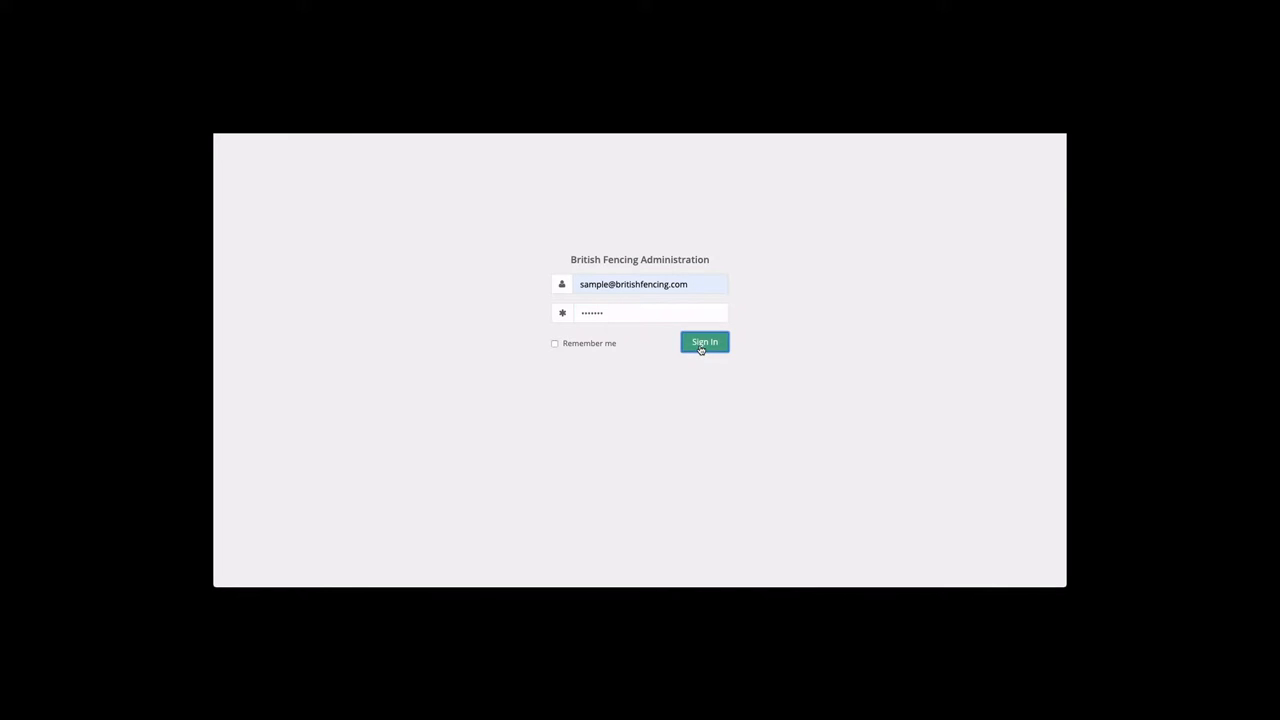
click(704, 342)
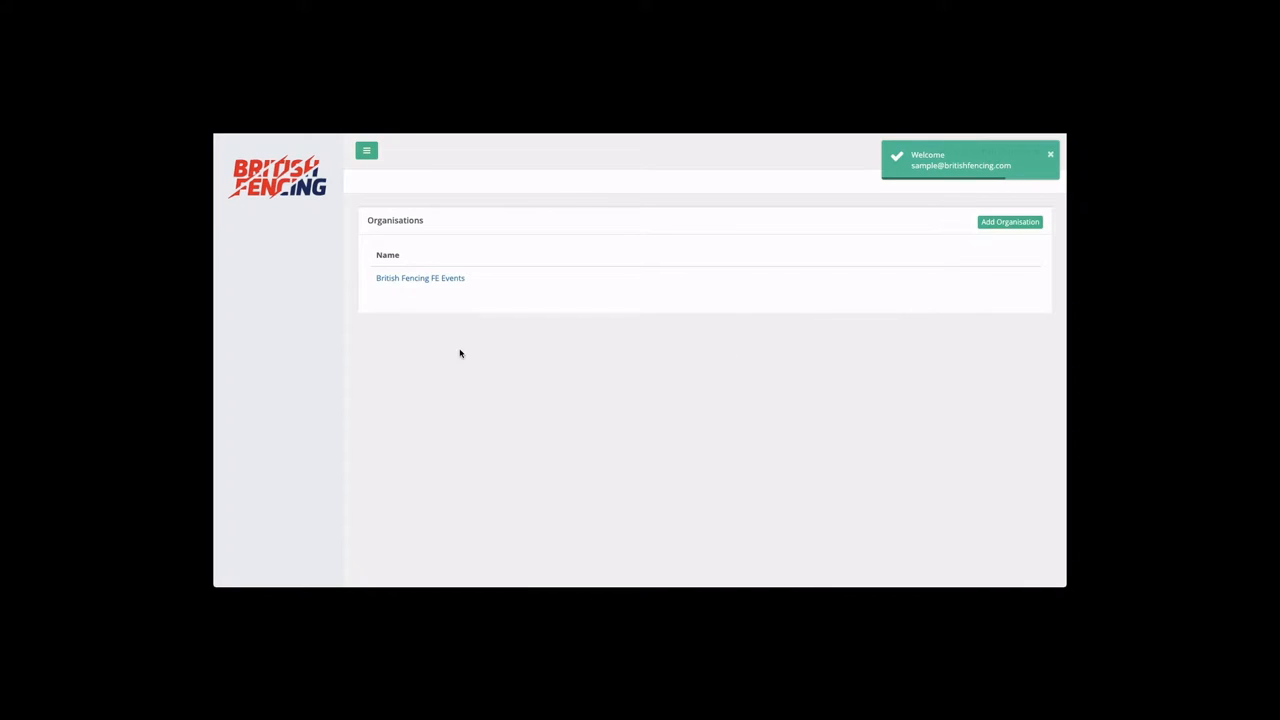
click(420, 277)
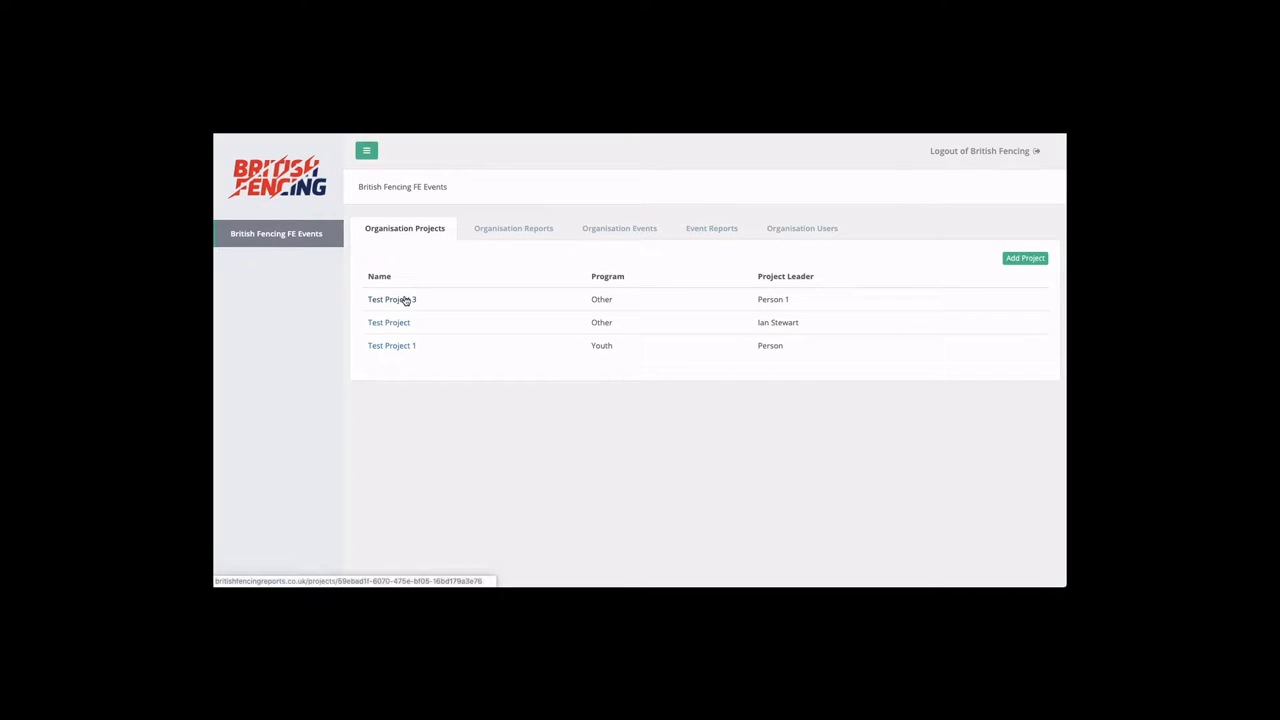
Open Test Project 3 and scroll down to its eight-participant Project Attendance table
click(389, 299)
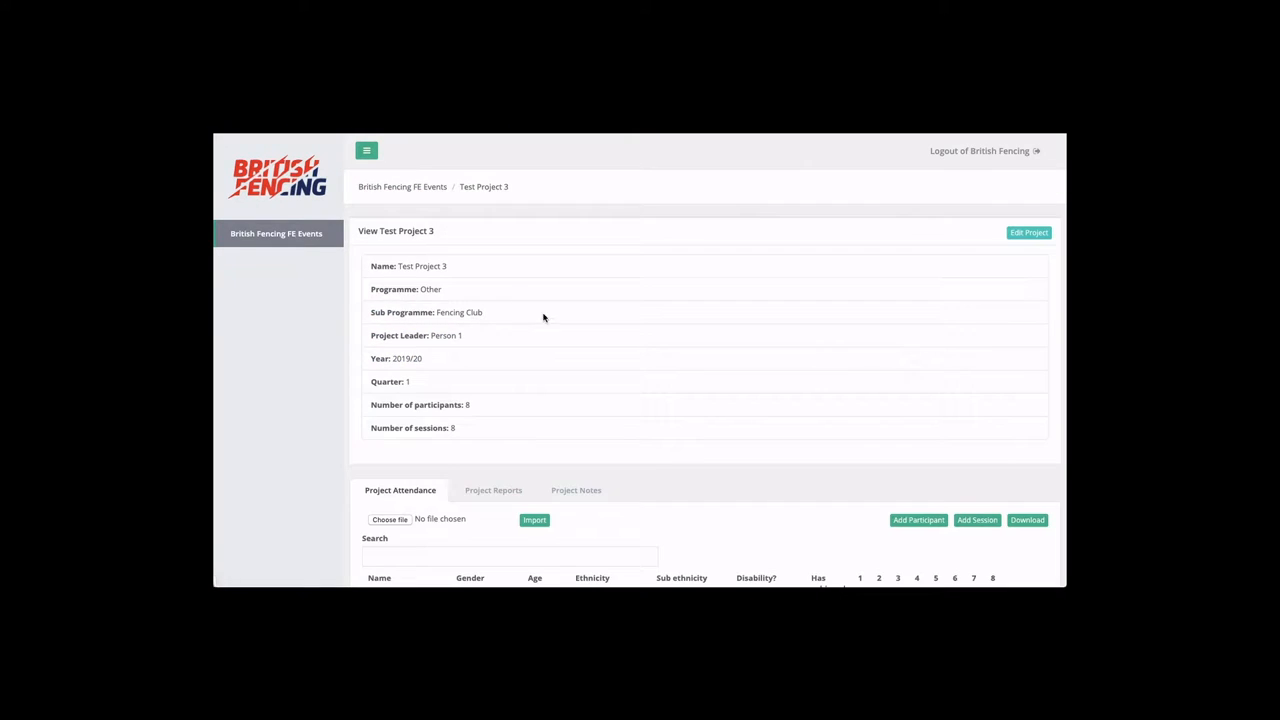
scroll(down, 3)
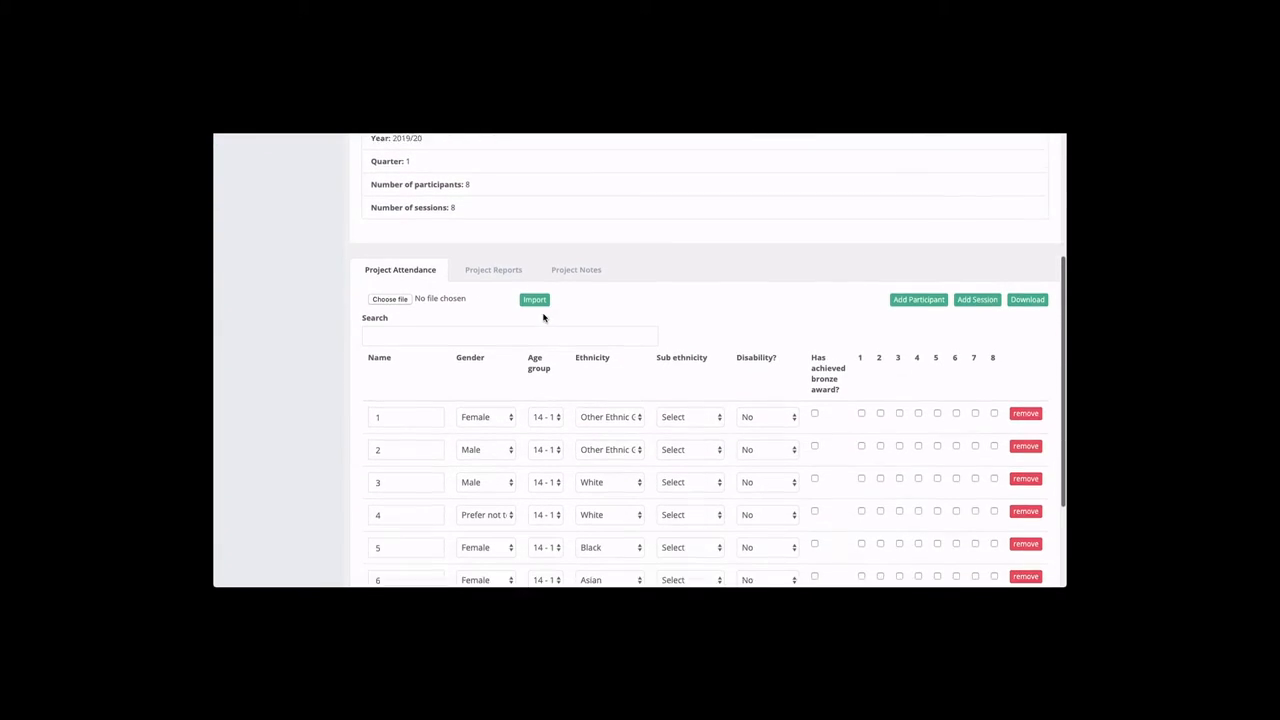
scroll(down, 3)
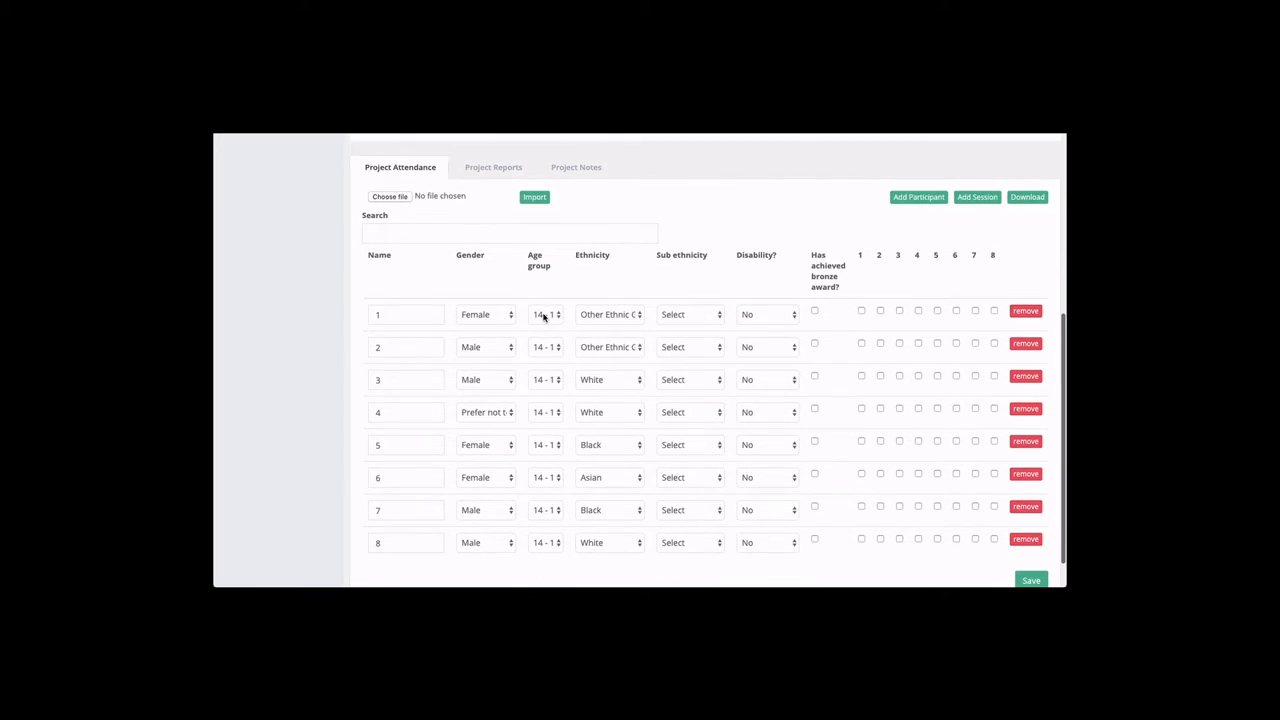
scroll(down, 3)
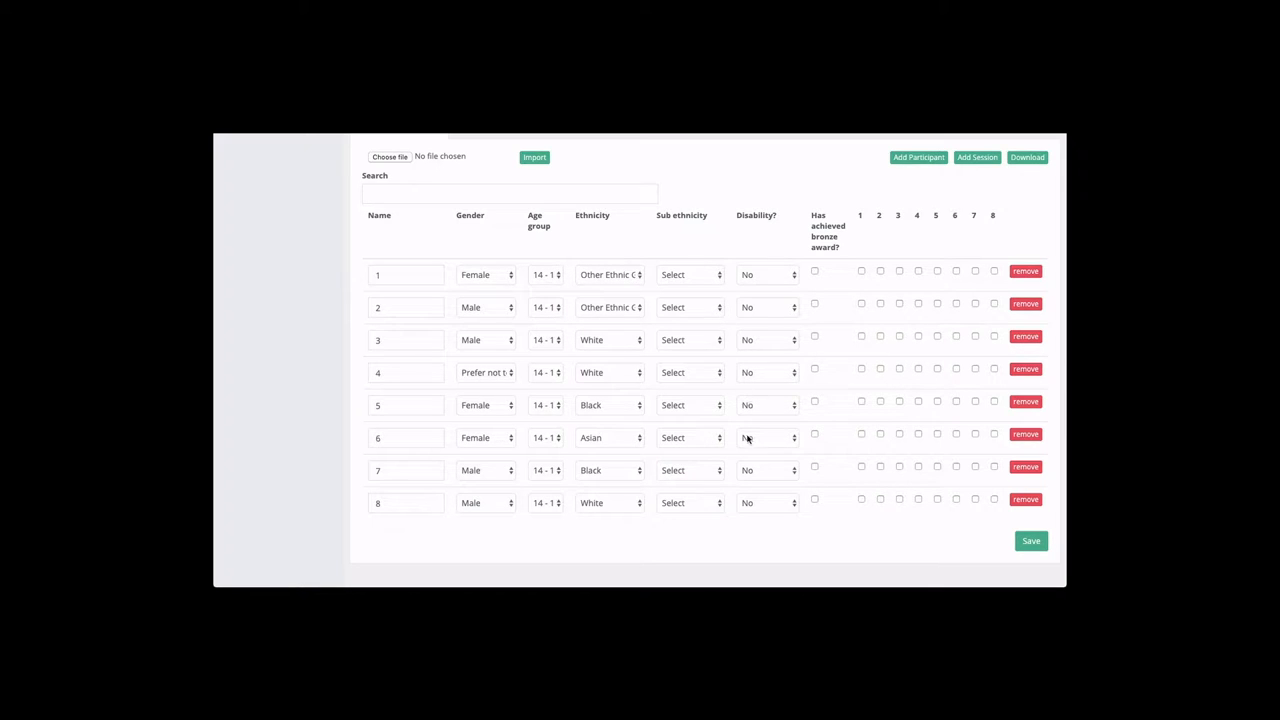
mouse_move(818, 280)
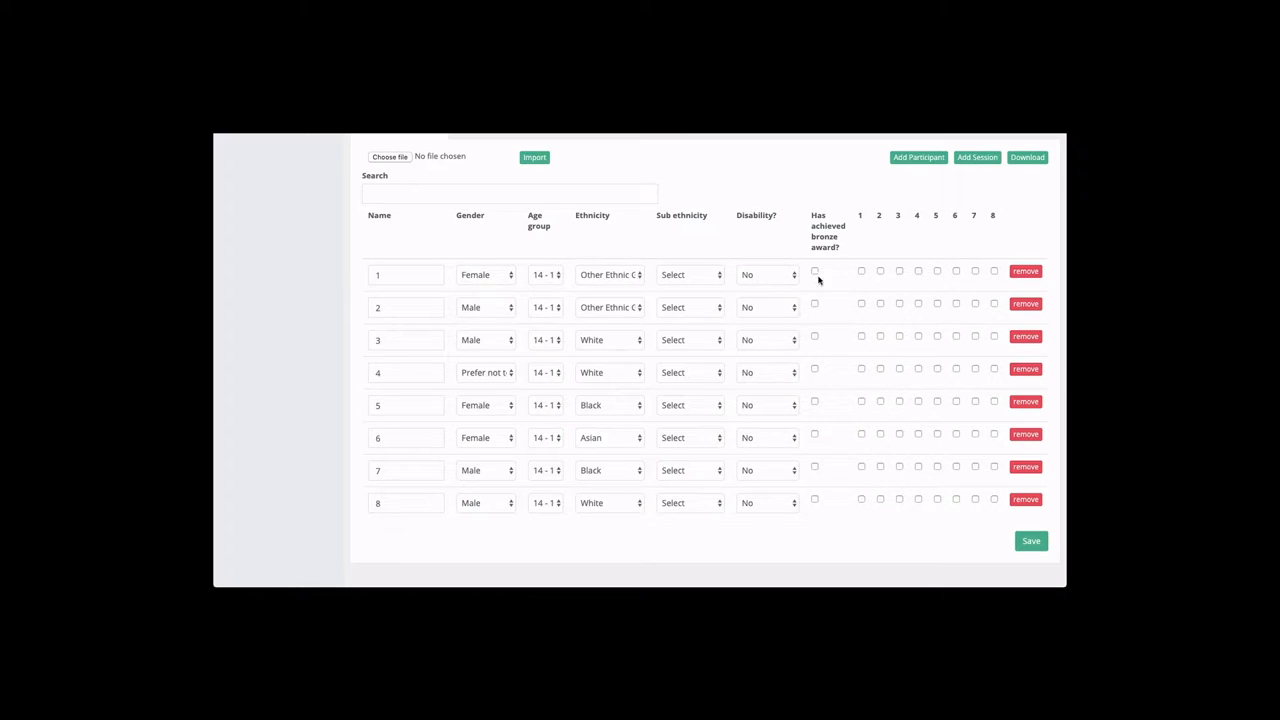
mouse_move(862, 272)
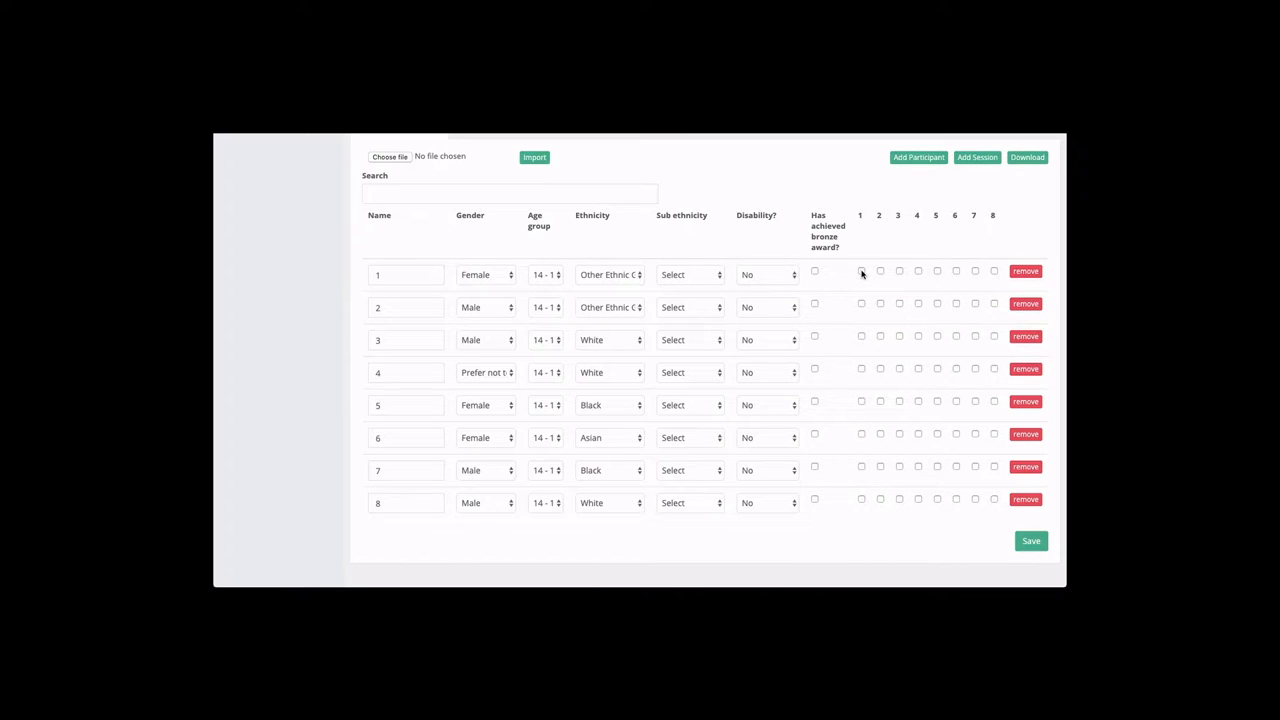
mouse_move(863, 273)
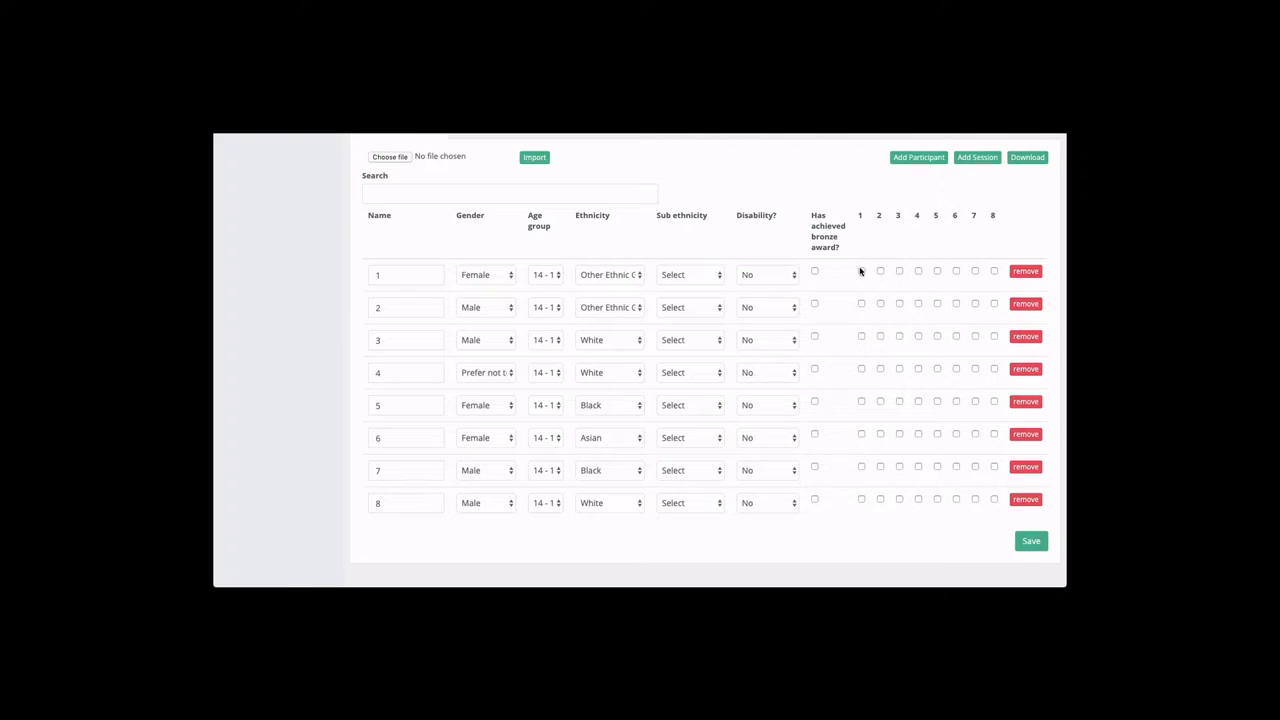
Tick sessions 1–3 and 5–8 for row 1, and 1, 3 and 5–8 for row 2
click(861, 271)
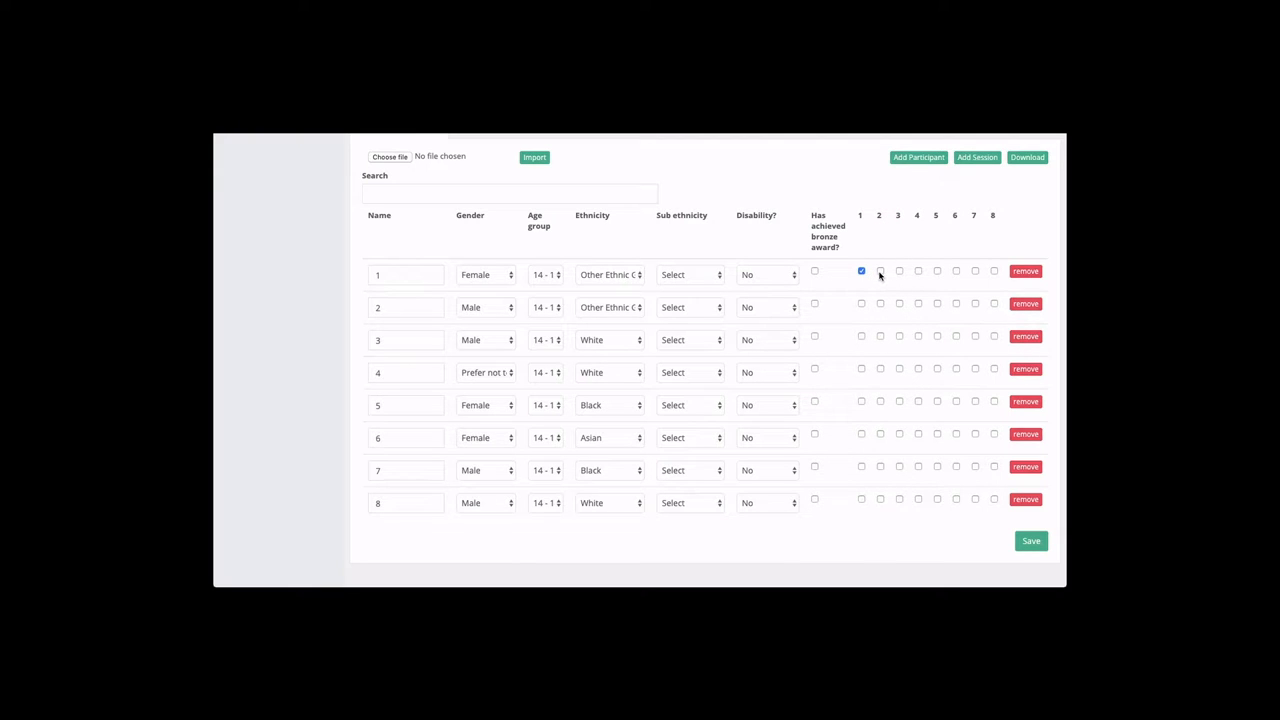
click(880, 270)
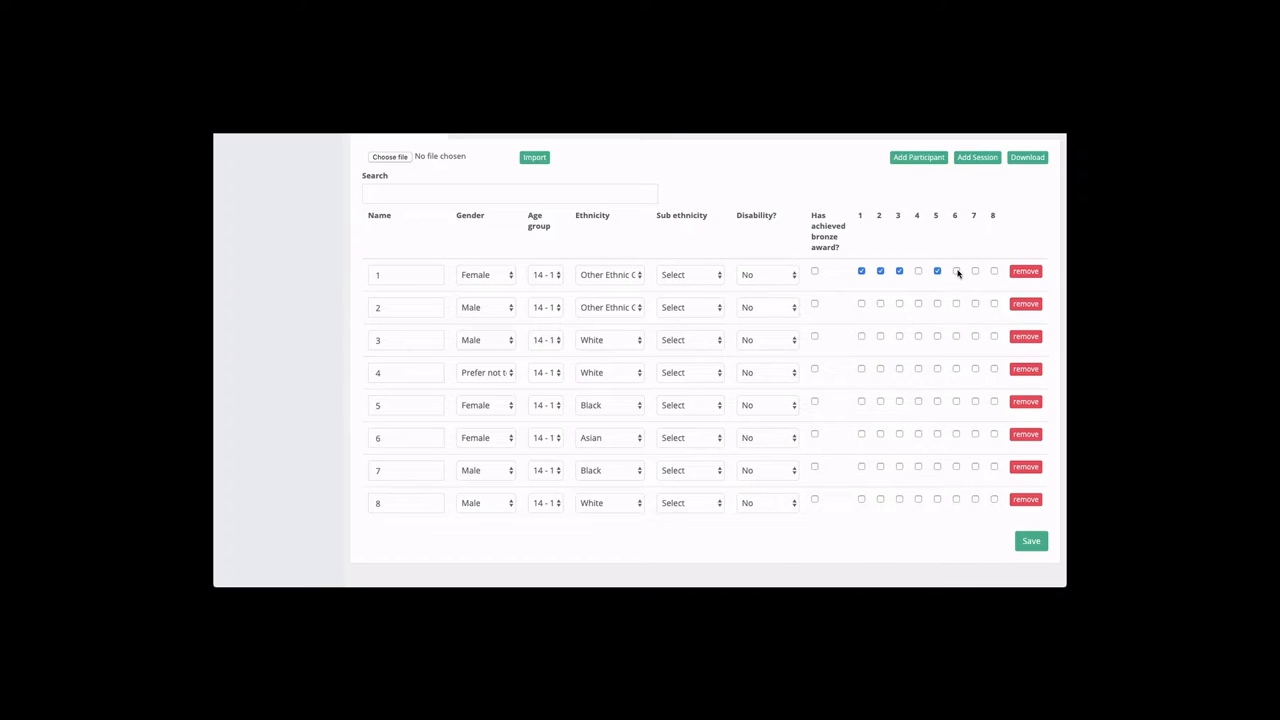
click(956, 271)
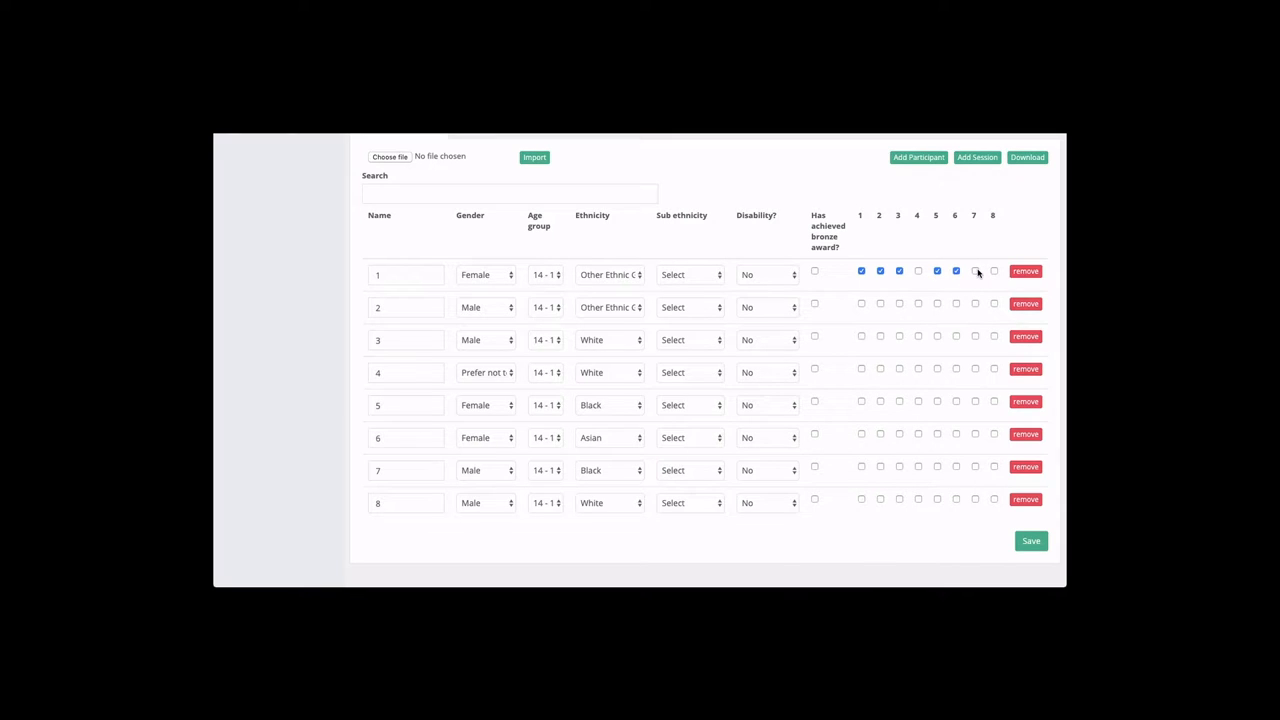
click(975, 271)
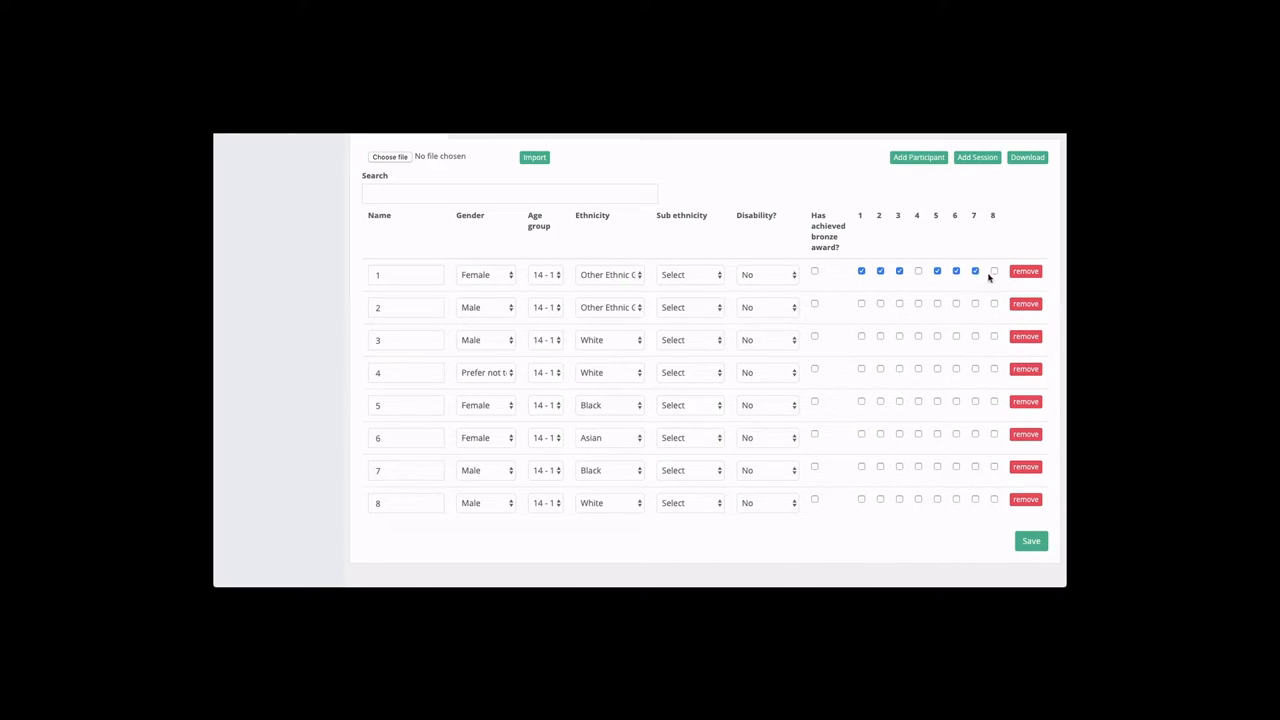
click(993, 271)
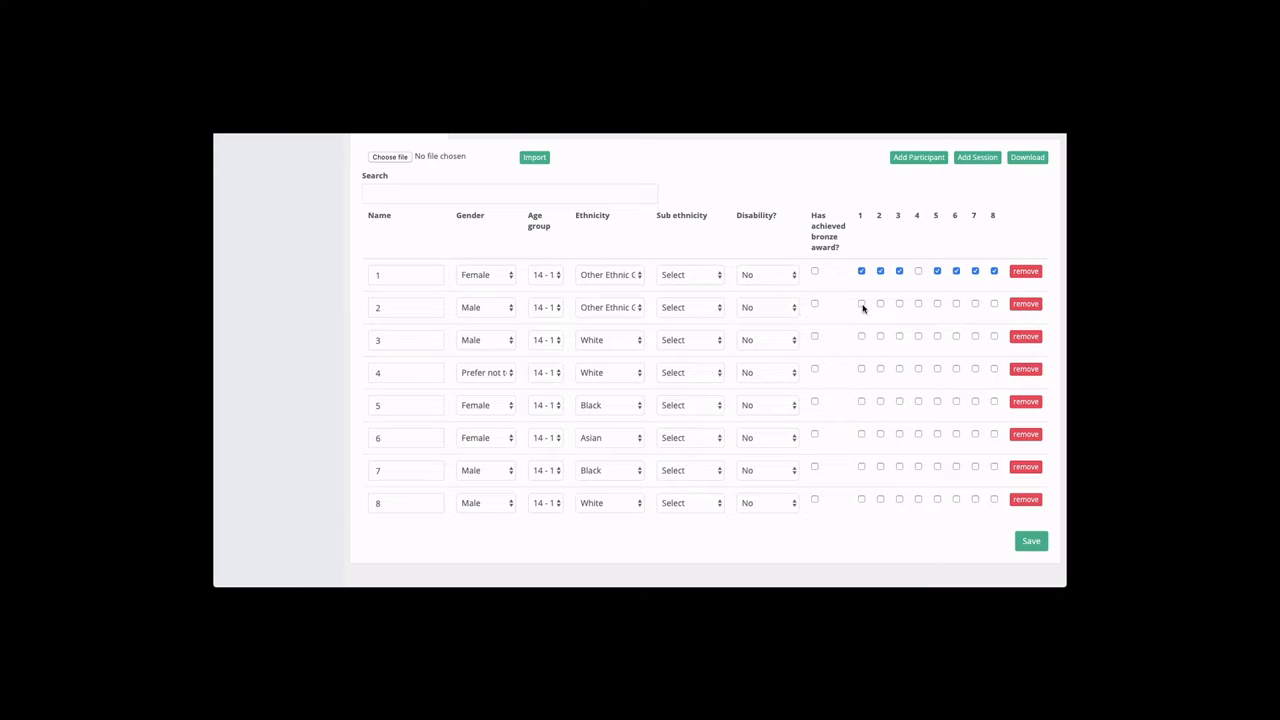
click(898, 303)
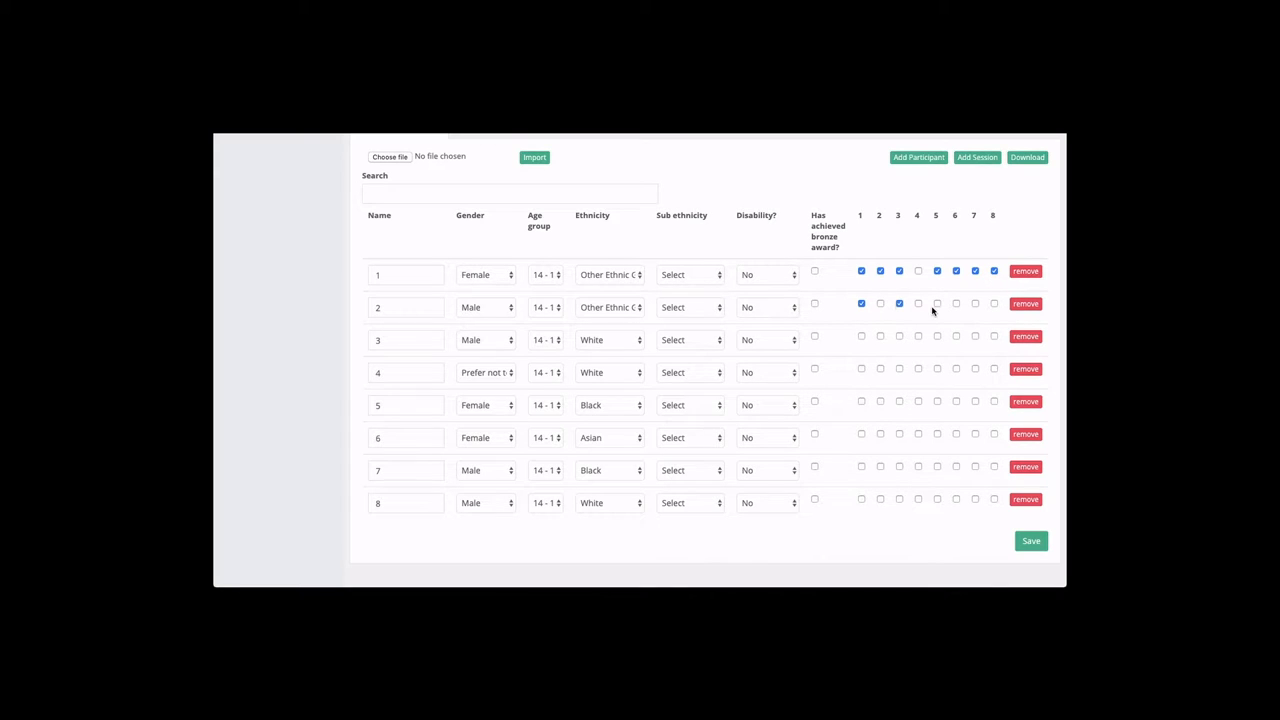
click(955, 303)
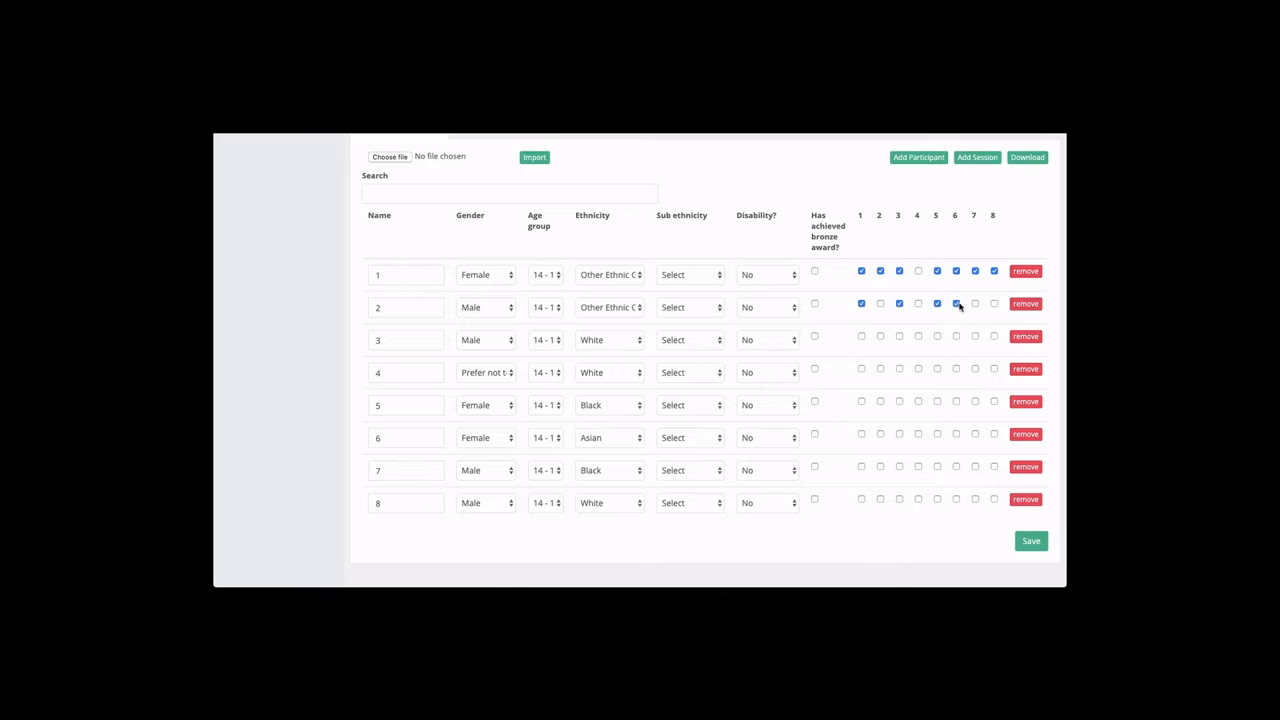
click(956, 304)
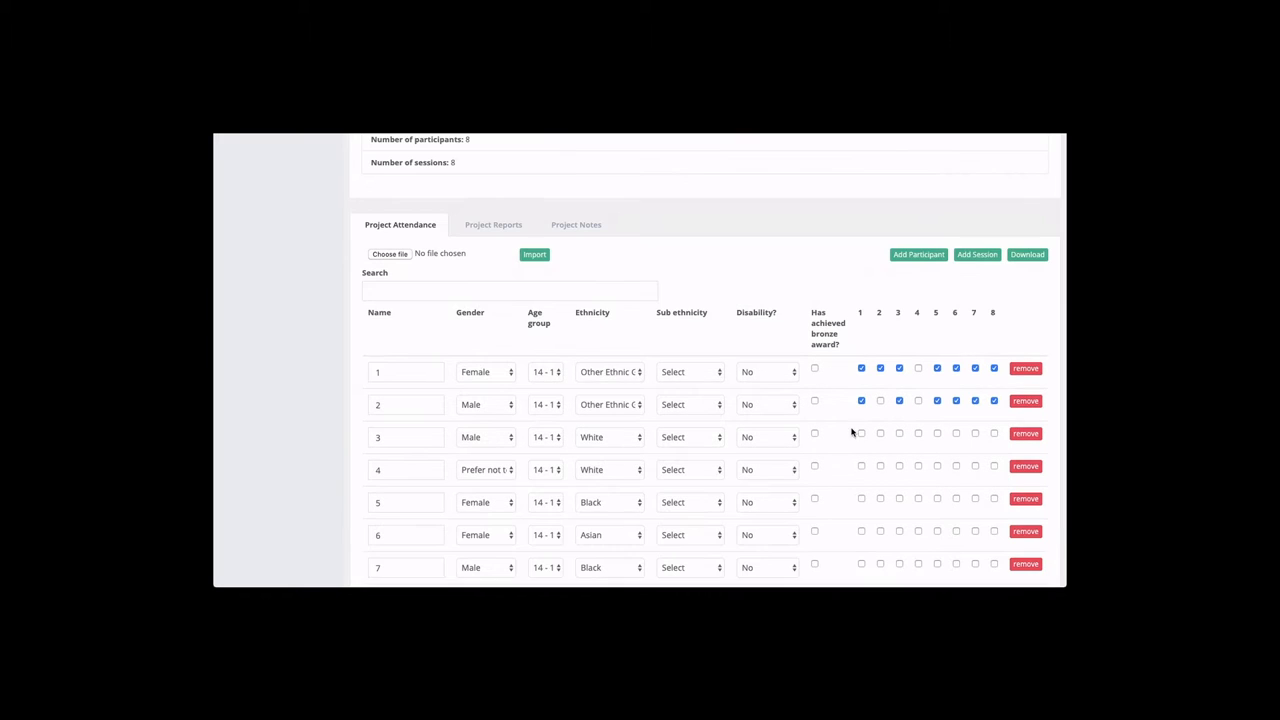
Tick all sessions except 4 for row 3, except 8 for row 4, and all eight for row 5
scroll(down, 3)
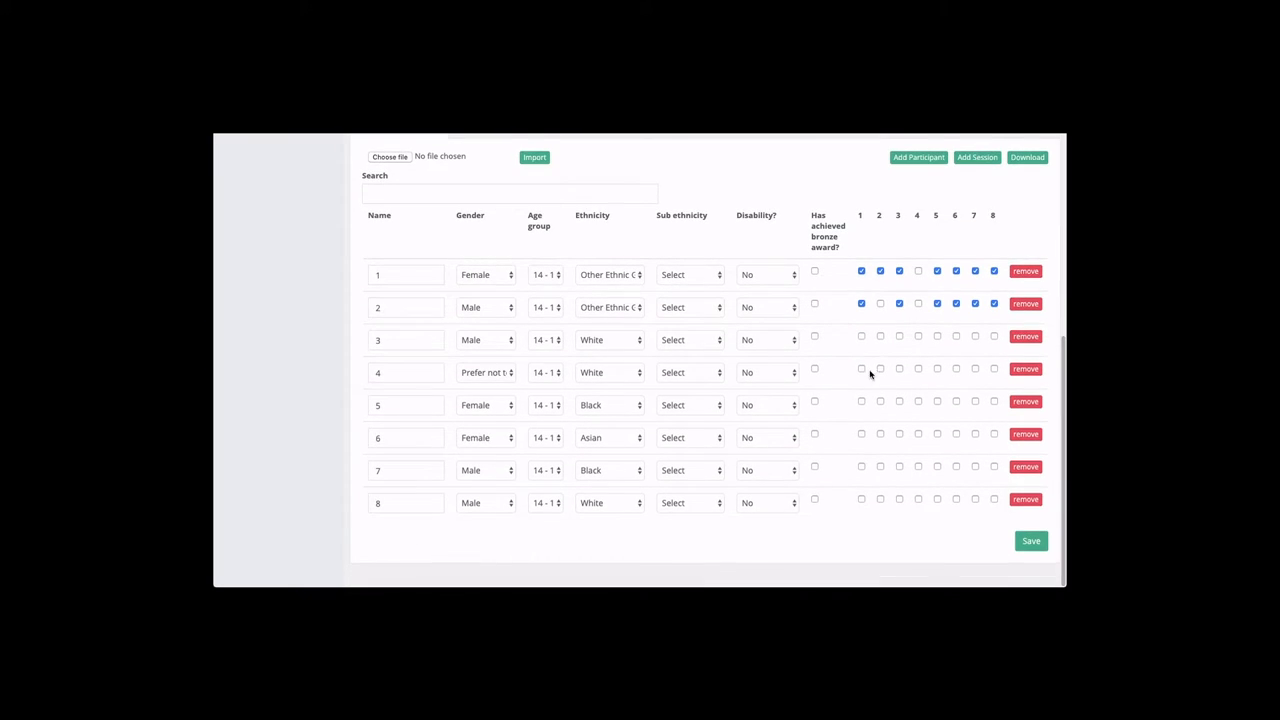
click(861, 335)
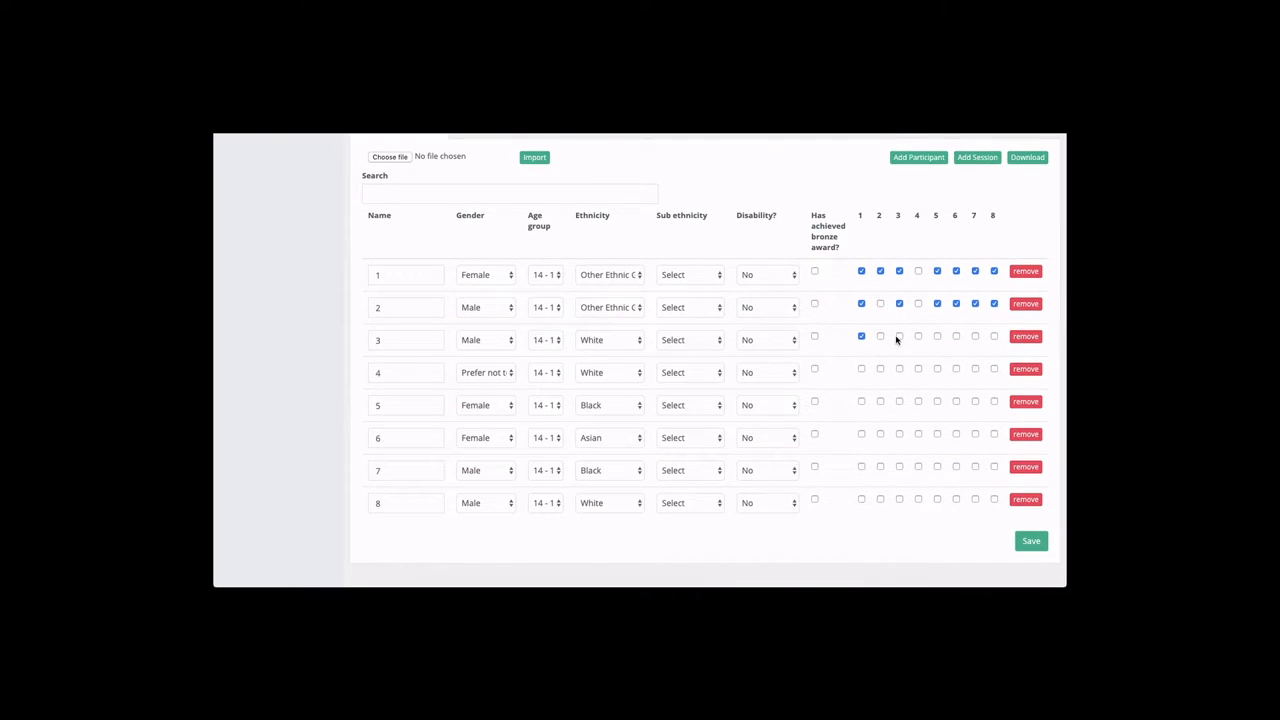
click(898, 335)
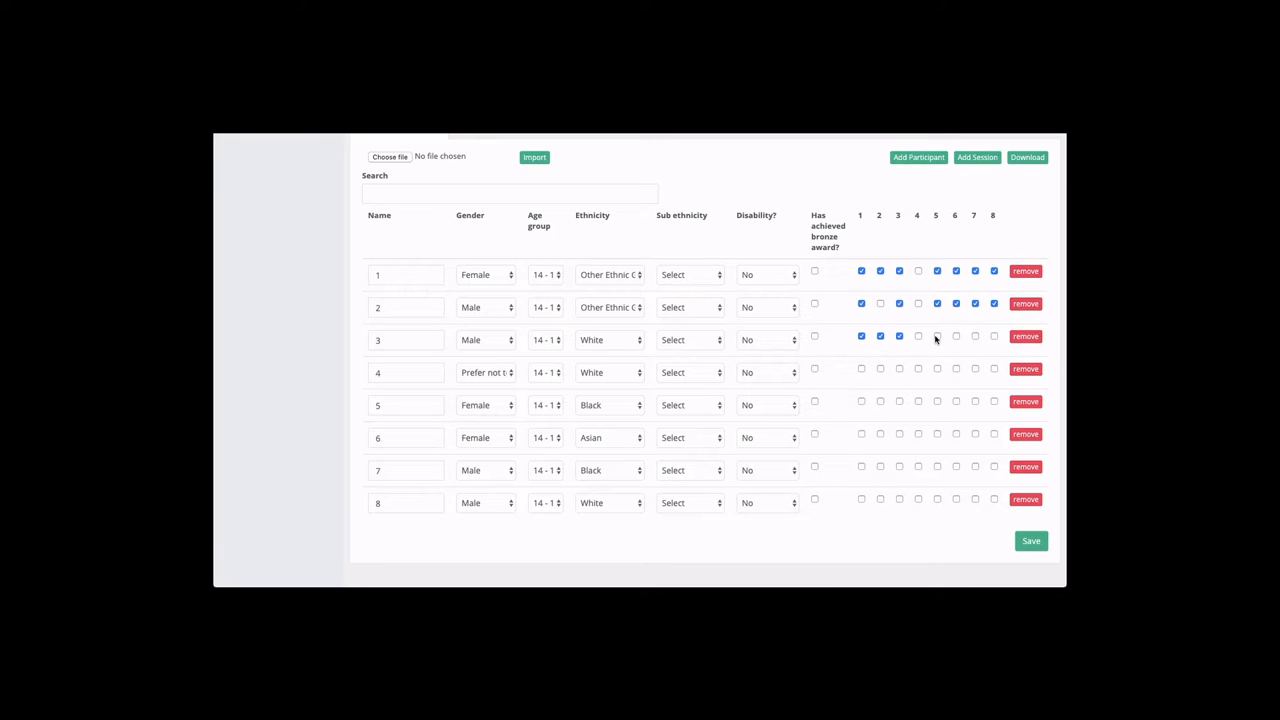
click(975, 336)
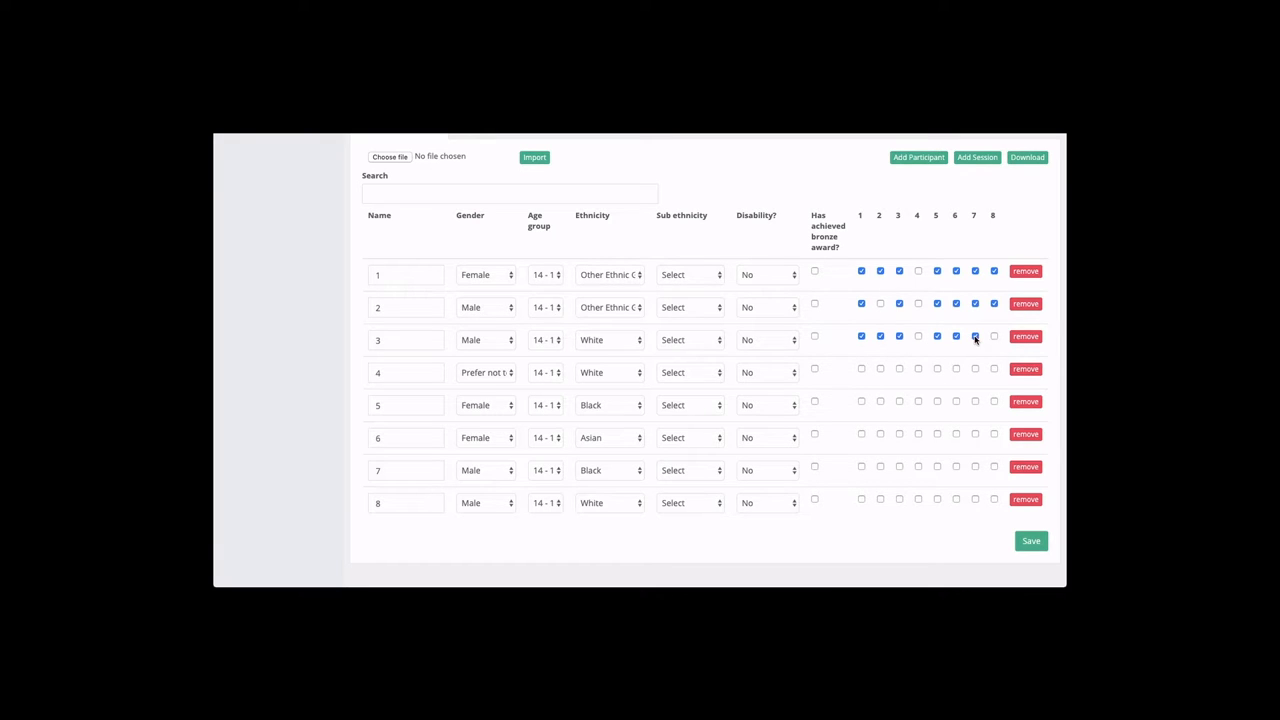
click(975, 336)
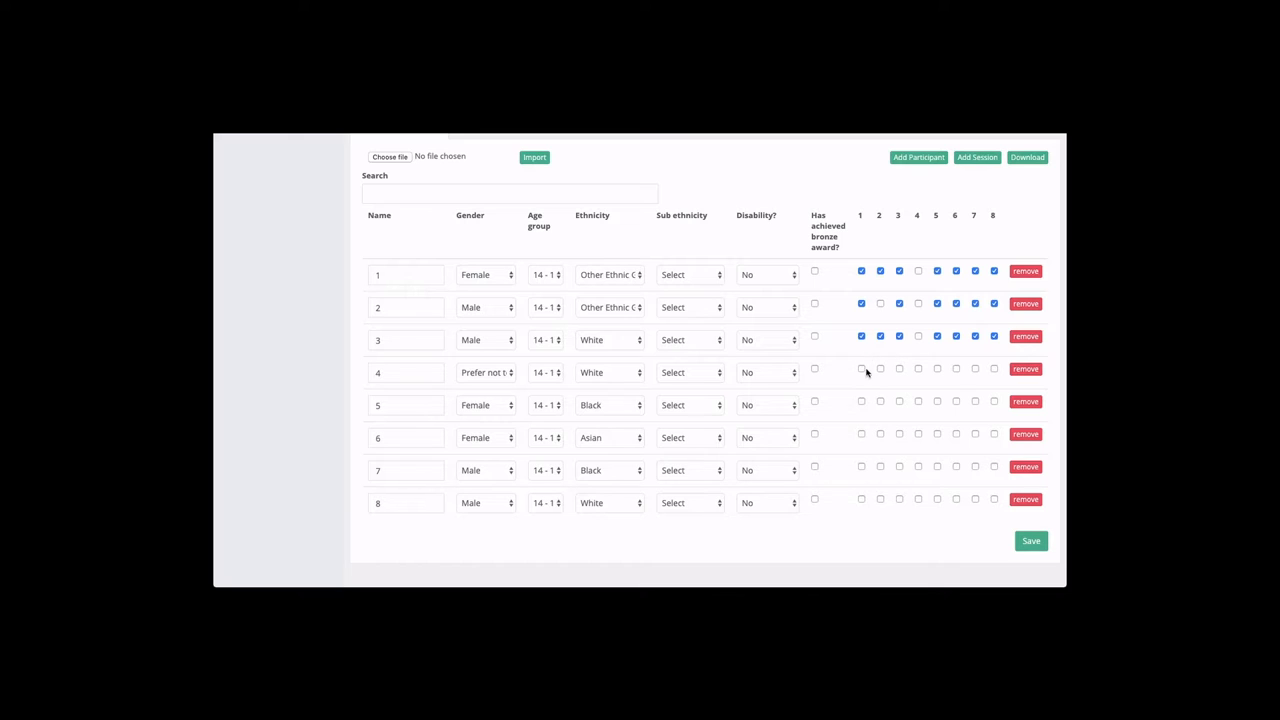
click(880, 368)
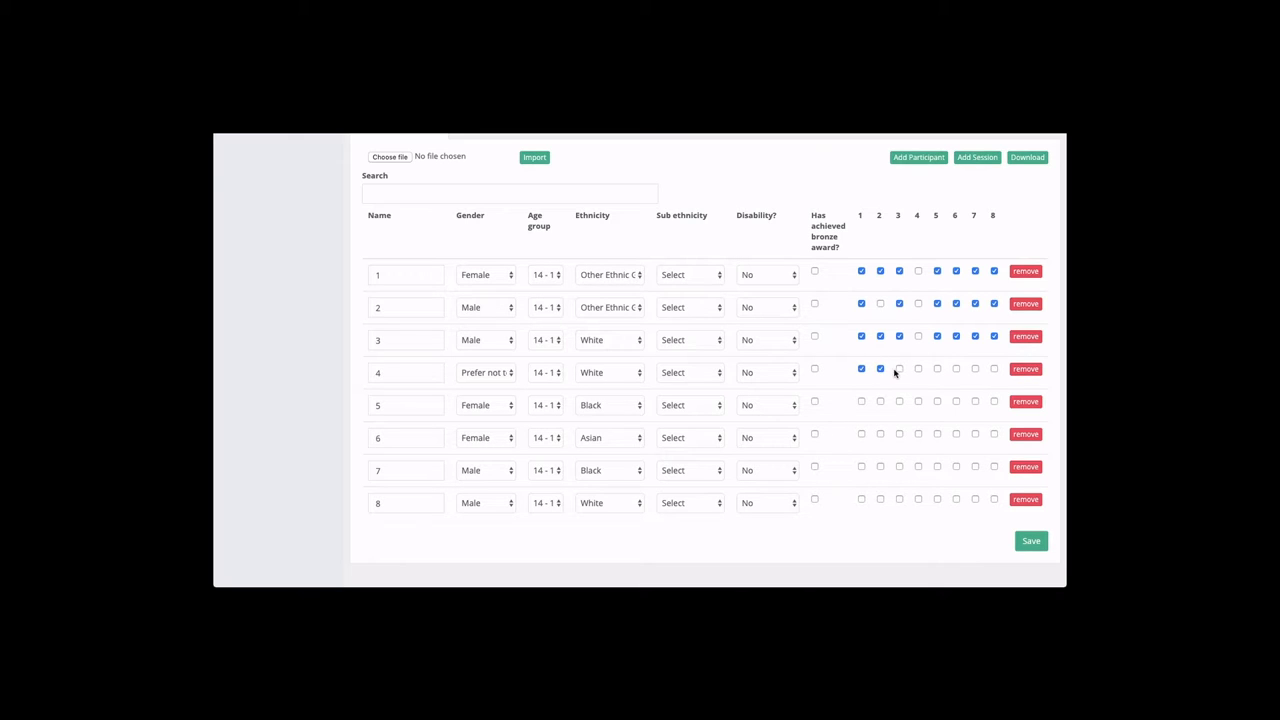
click(918, 368)
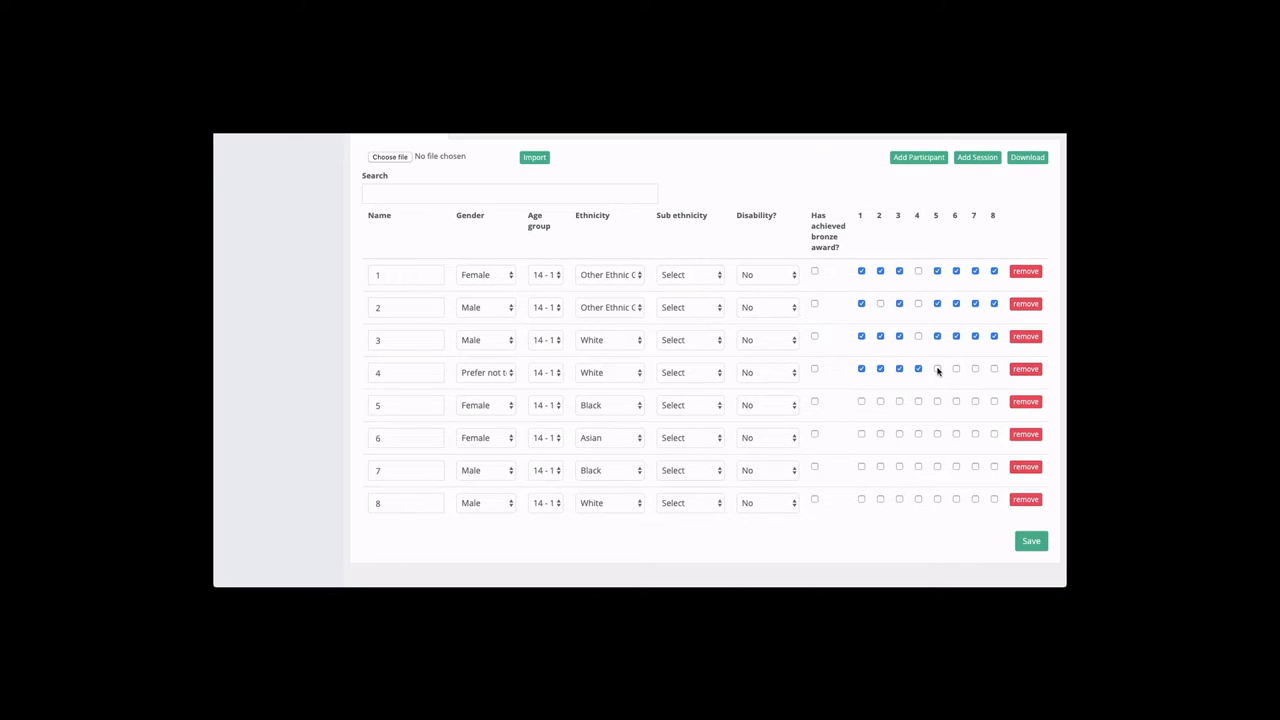
click(955, 368)
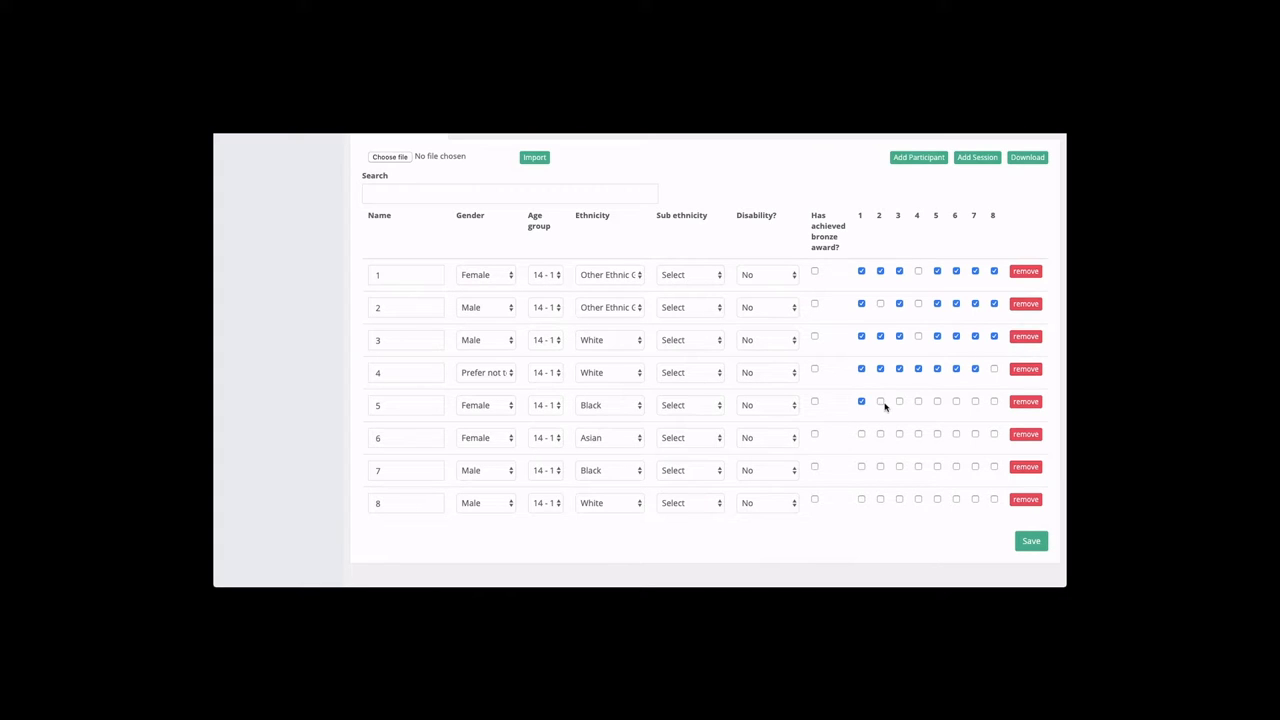
click(880, 401)
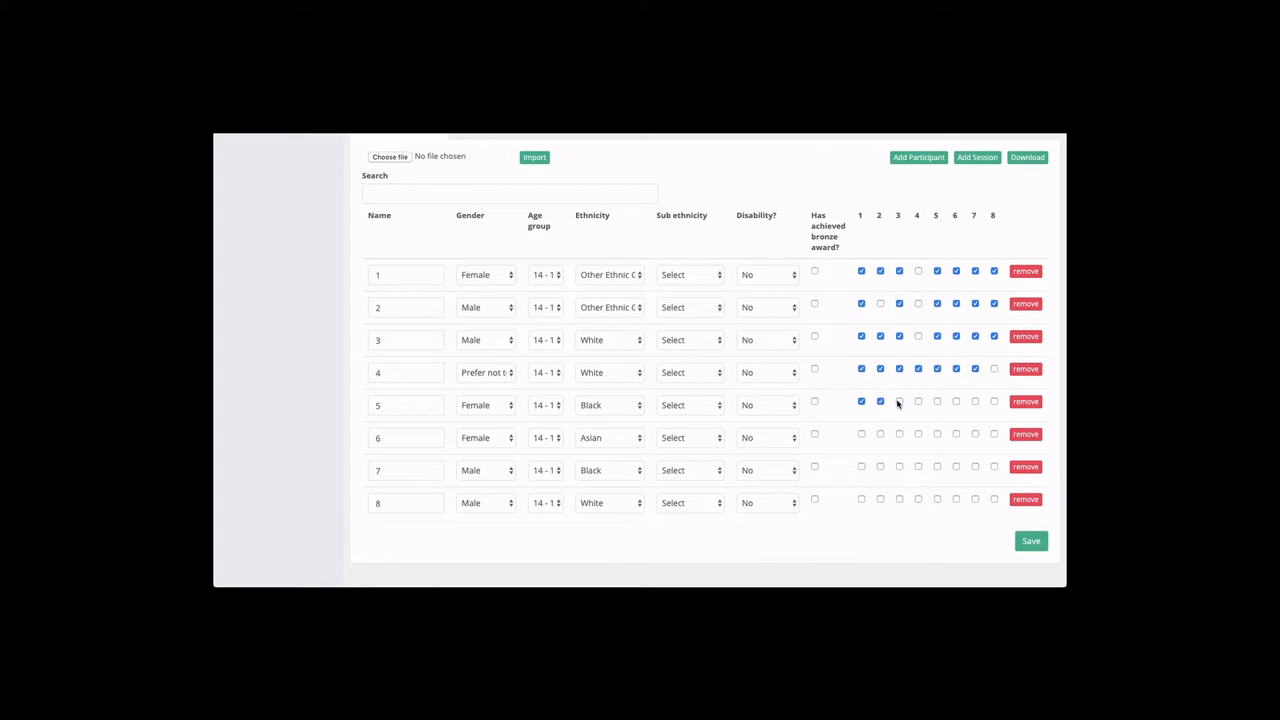
click(898, 401)
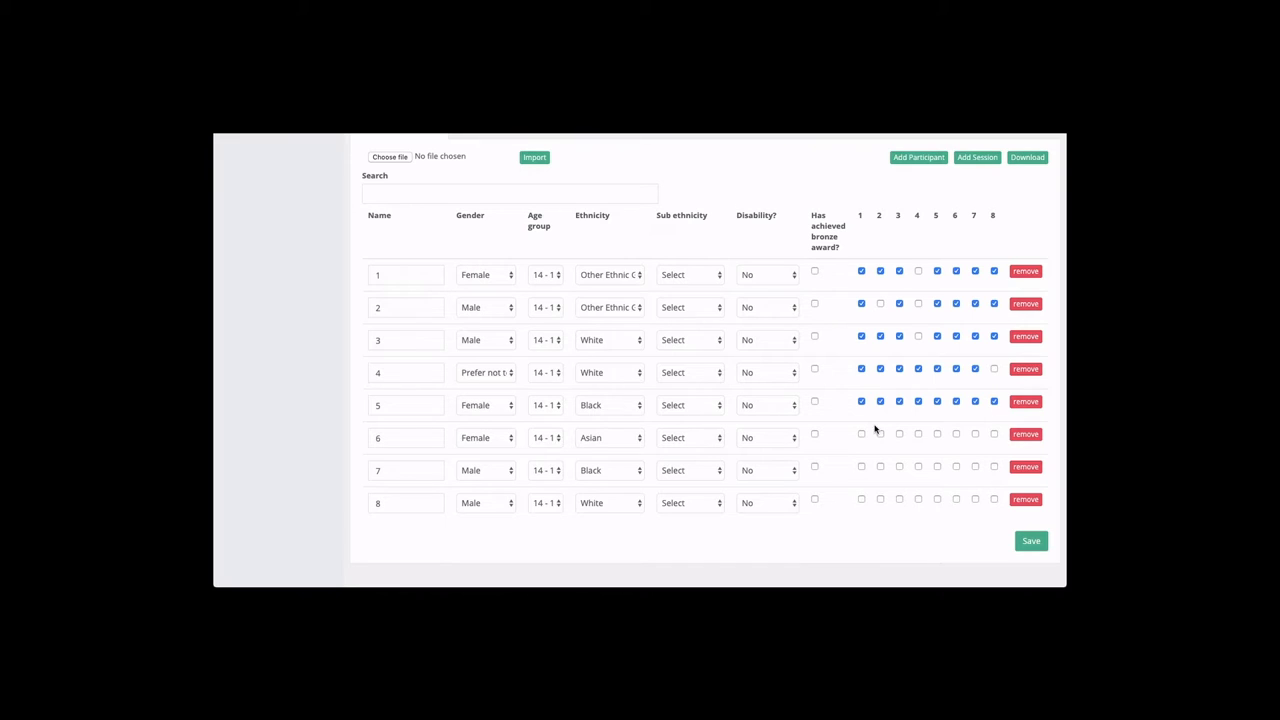
Tick all sessions except 4 for row 6, except 8 for row 7, and all eight for row 8
click(861, 434)
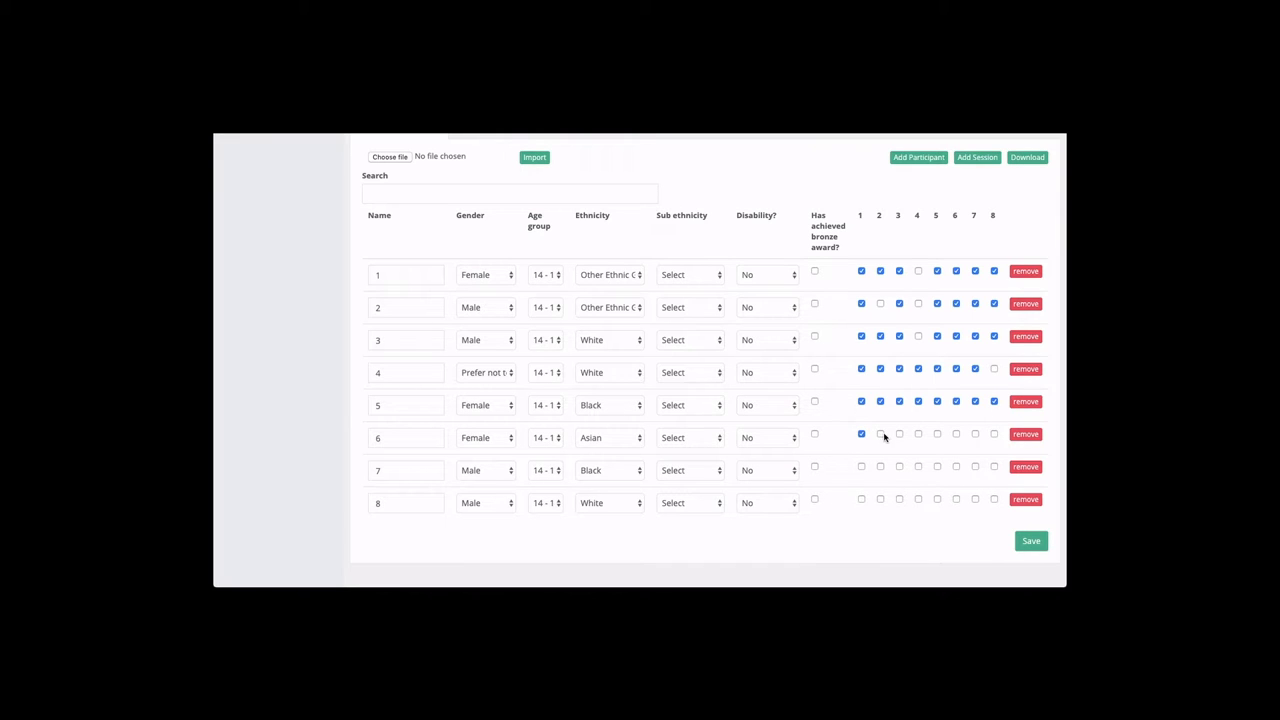
click(898, 433)
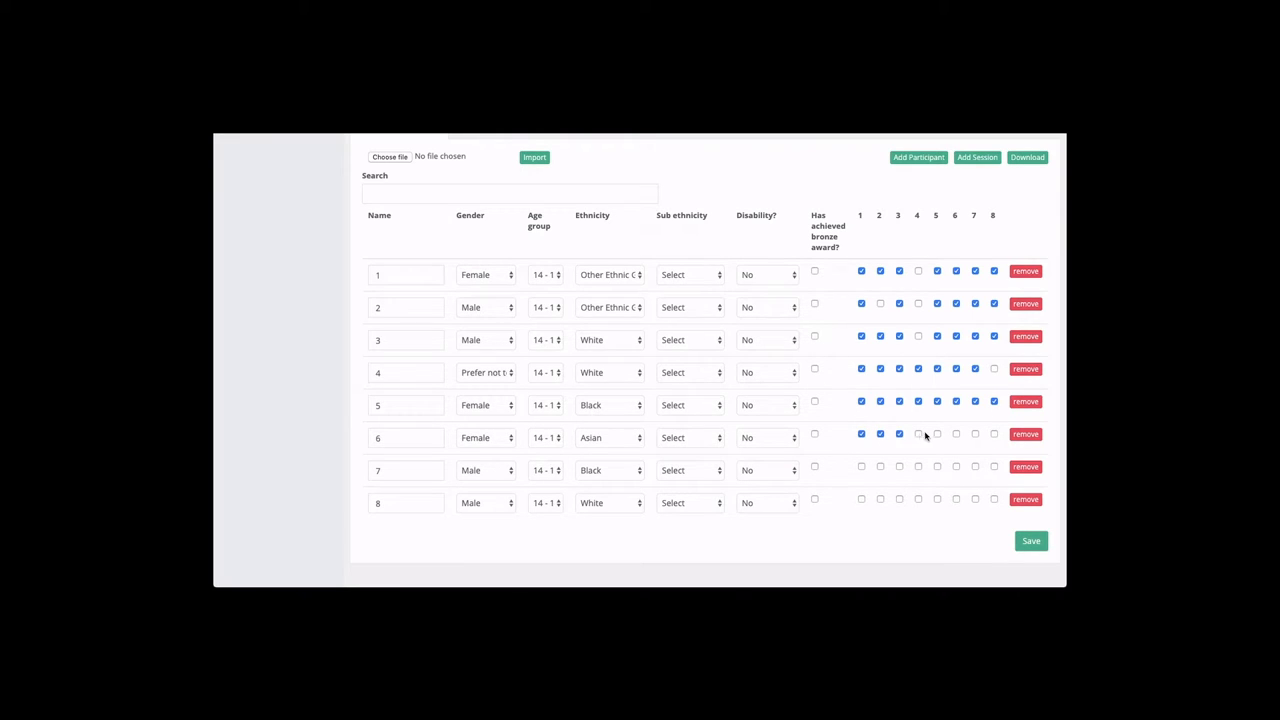
click(937, 434)
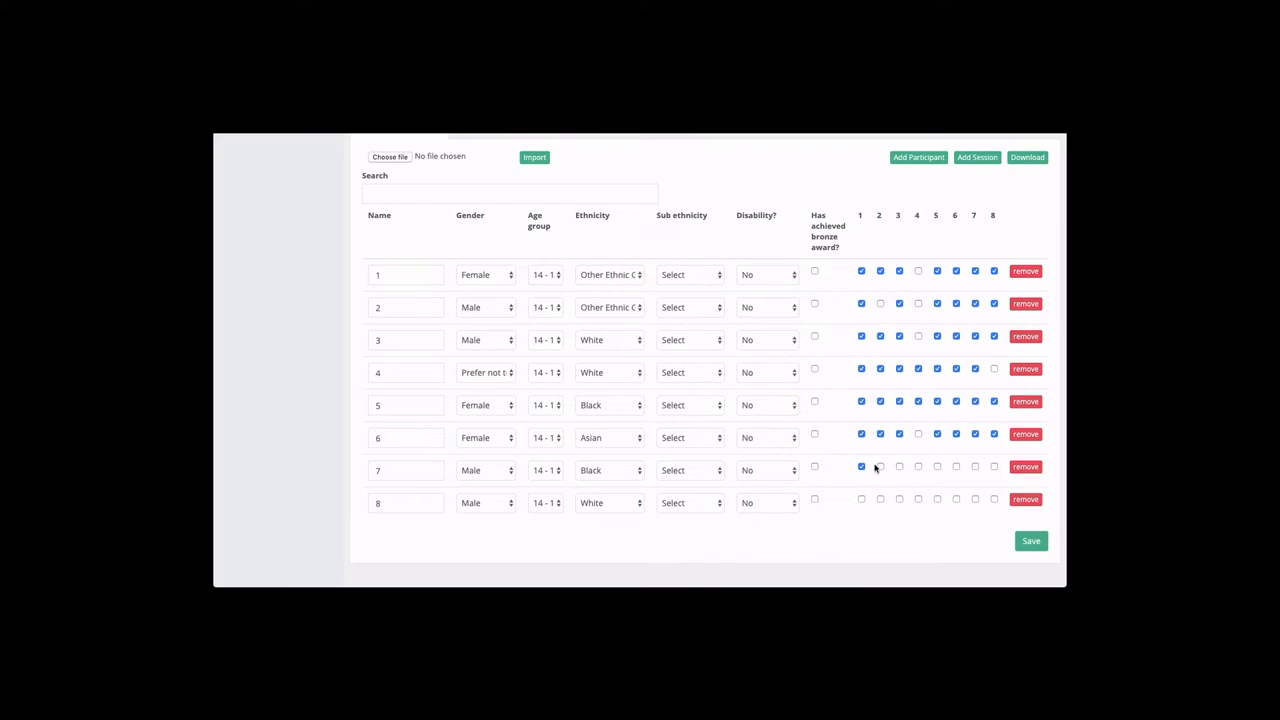
click(880, 466)
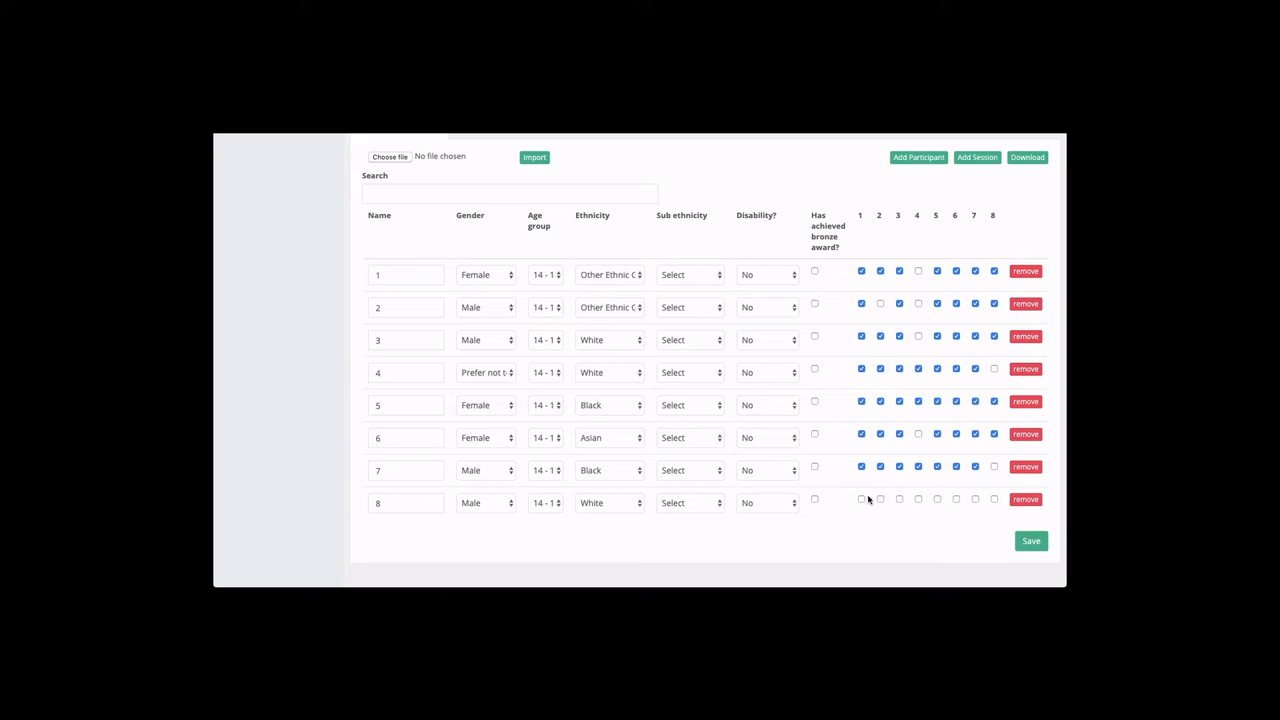
click(861, 499)
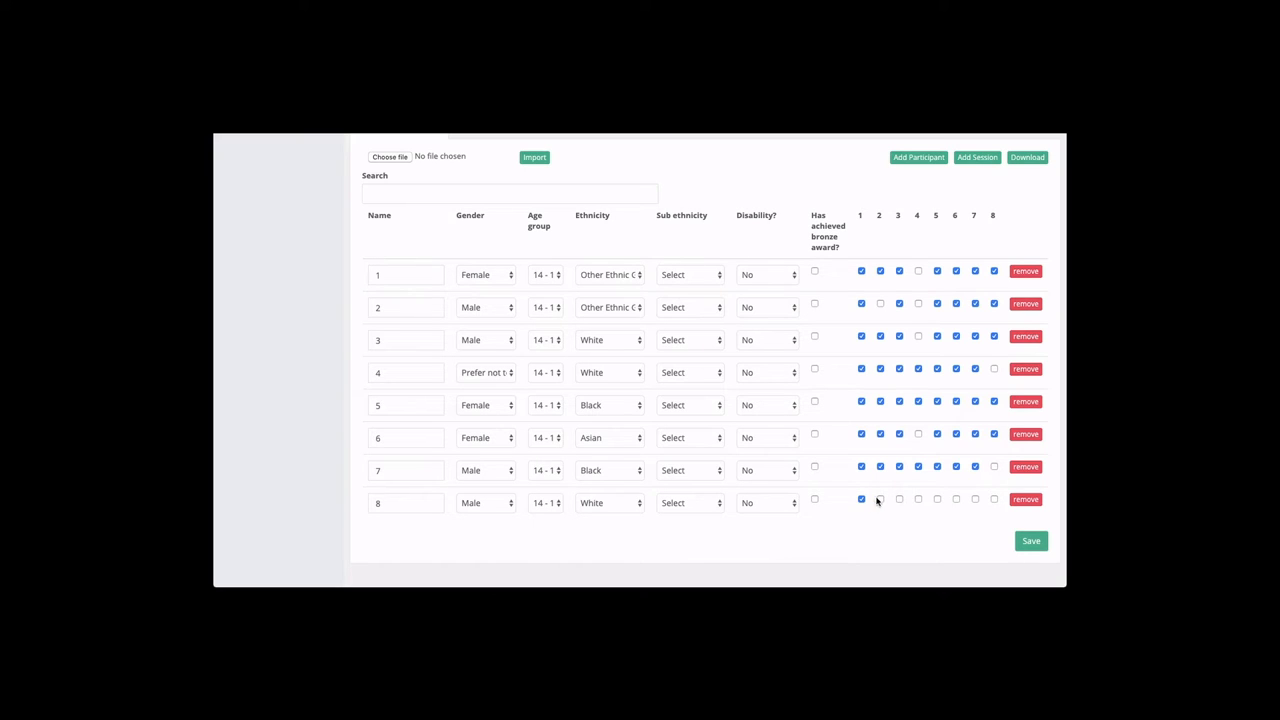
click(880, 499)
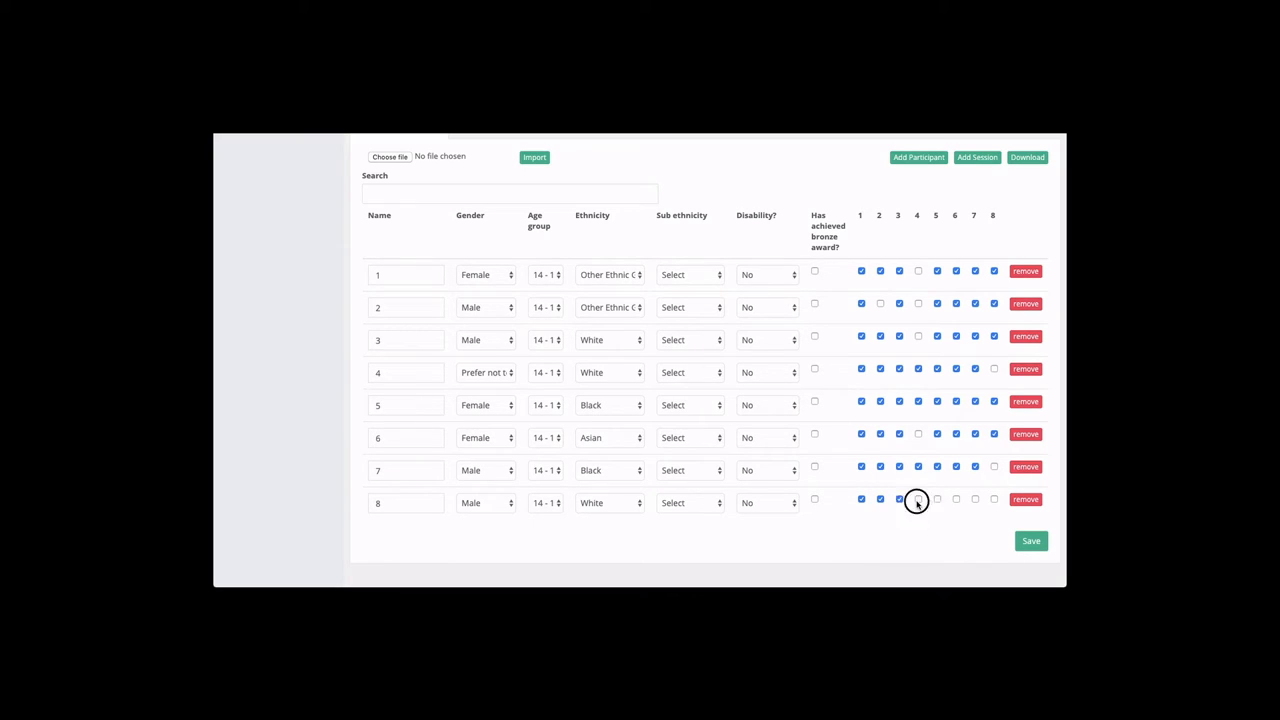
click(956, 498)
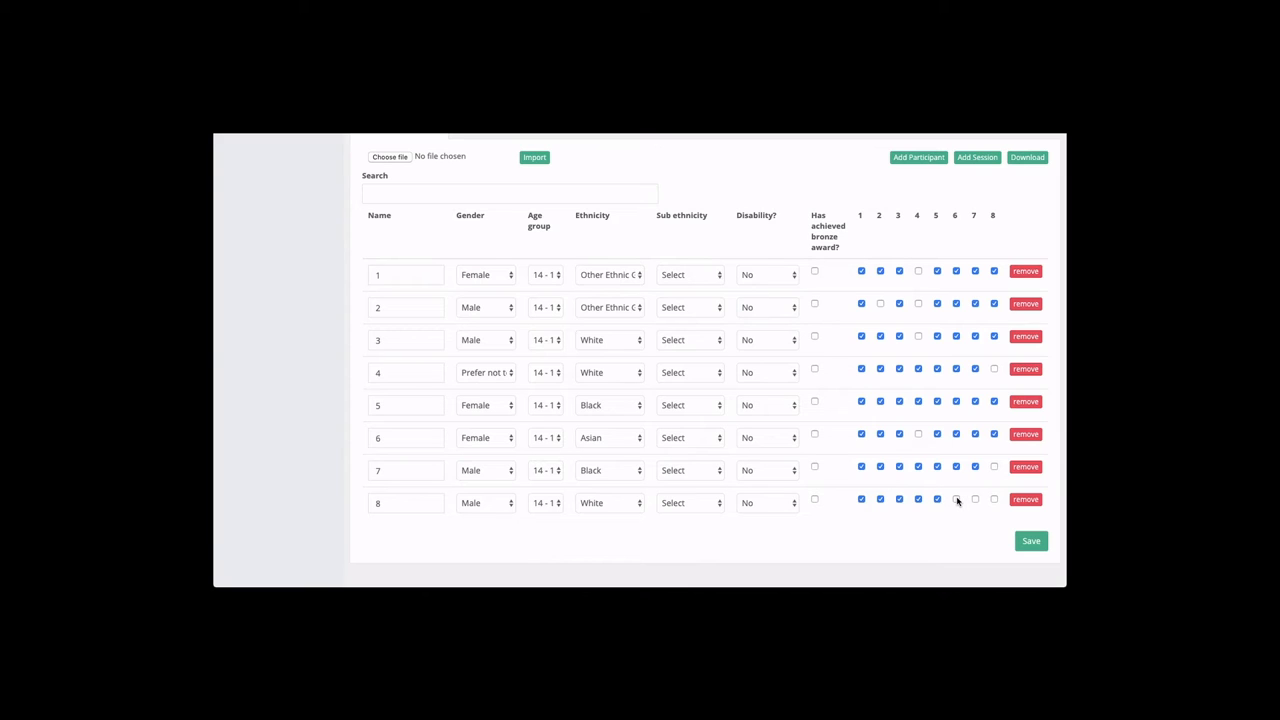
click(994, 499)
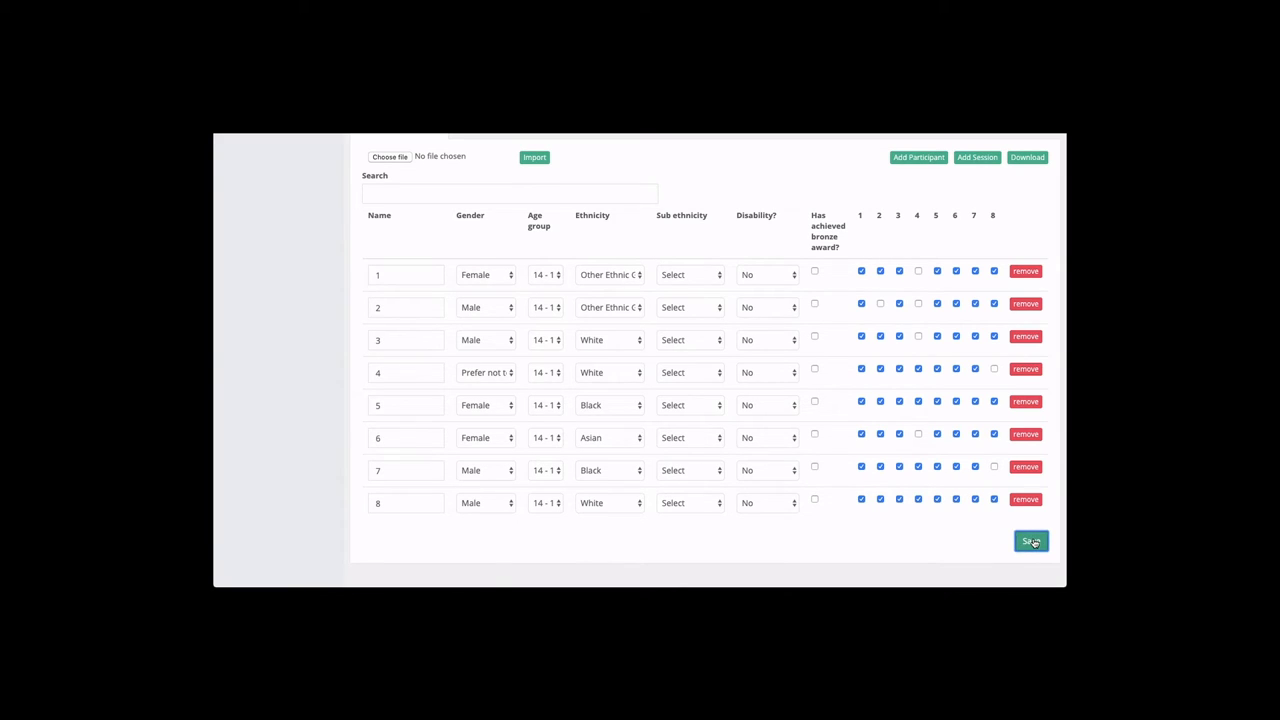
Save the attendance register, confirm the success message, and log out of British Fencing
click(1030, 541)
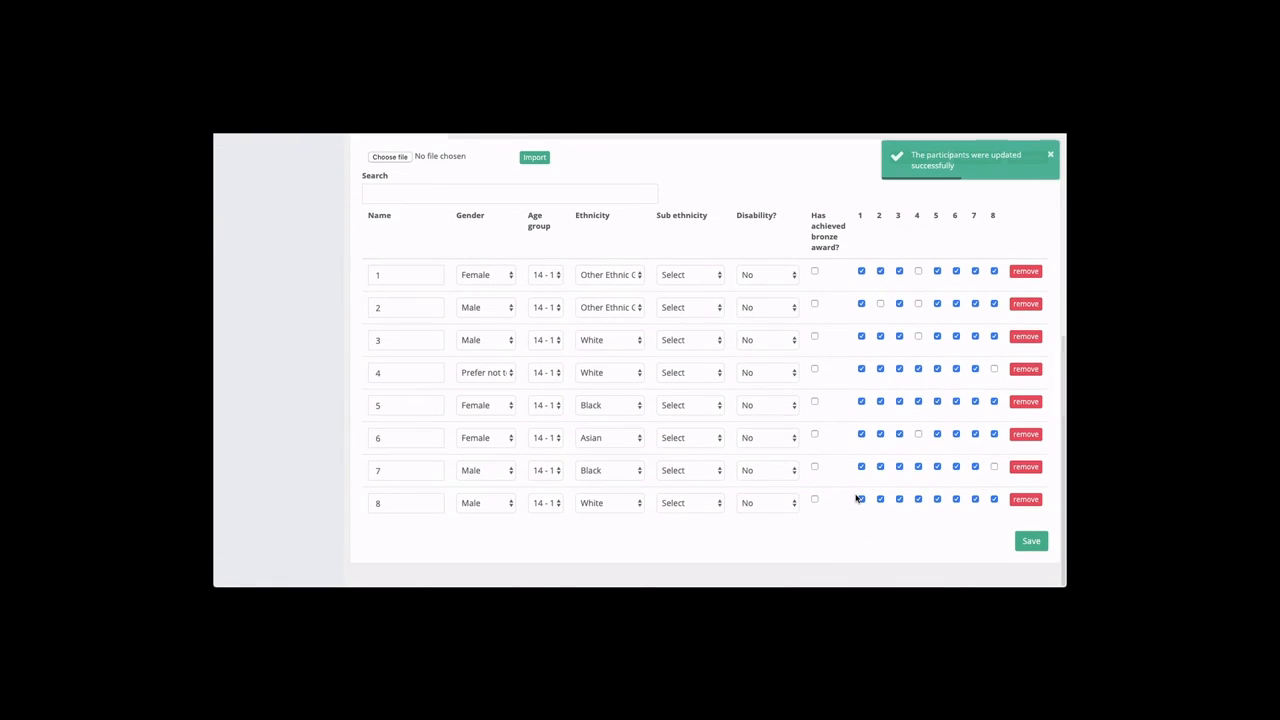
mouse_move(703, 514)
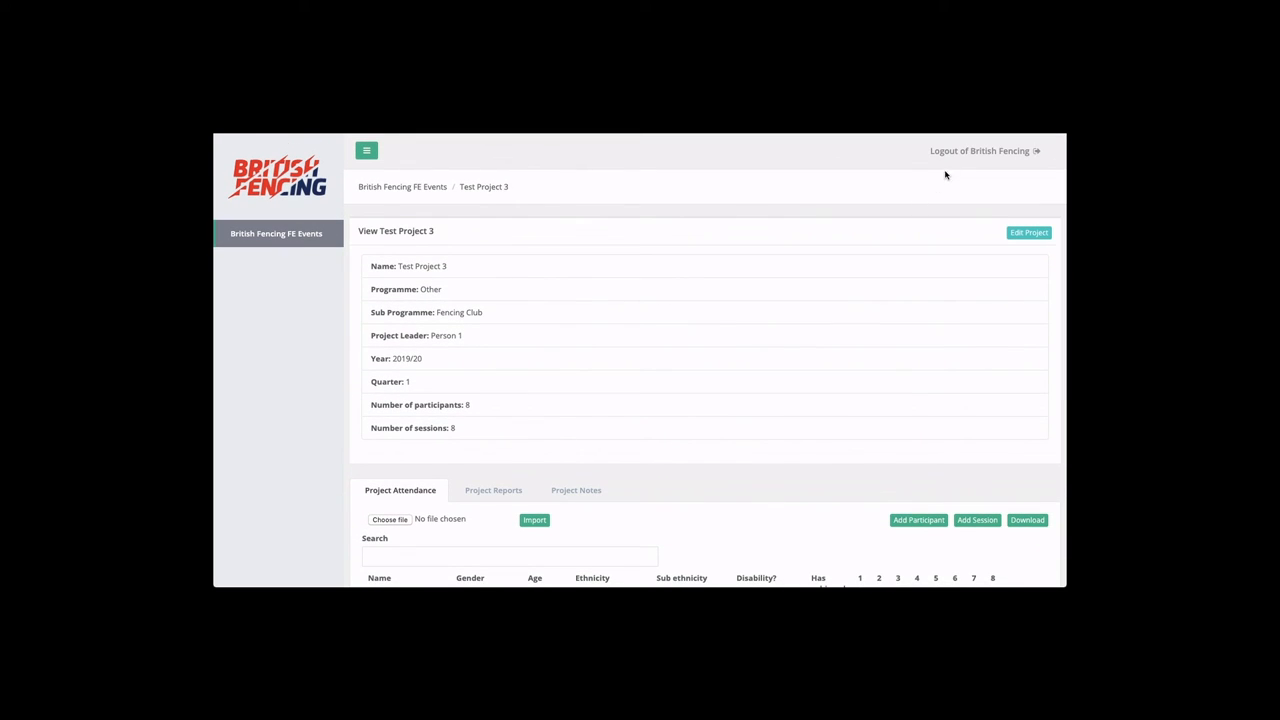
click(979, 150)
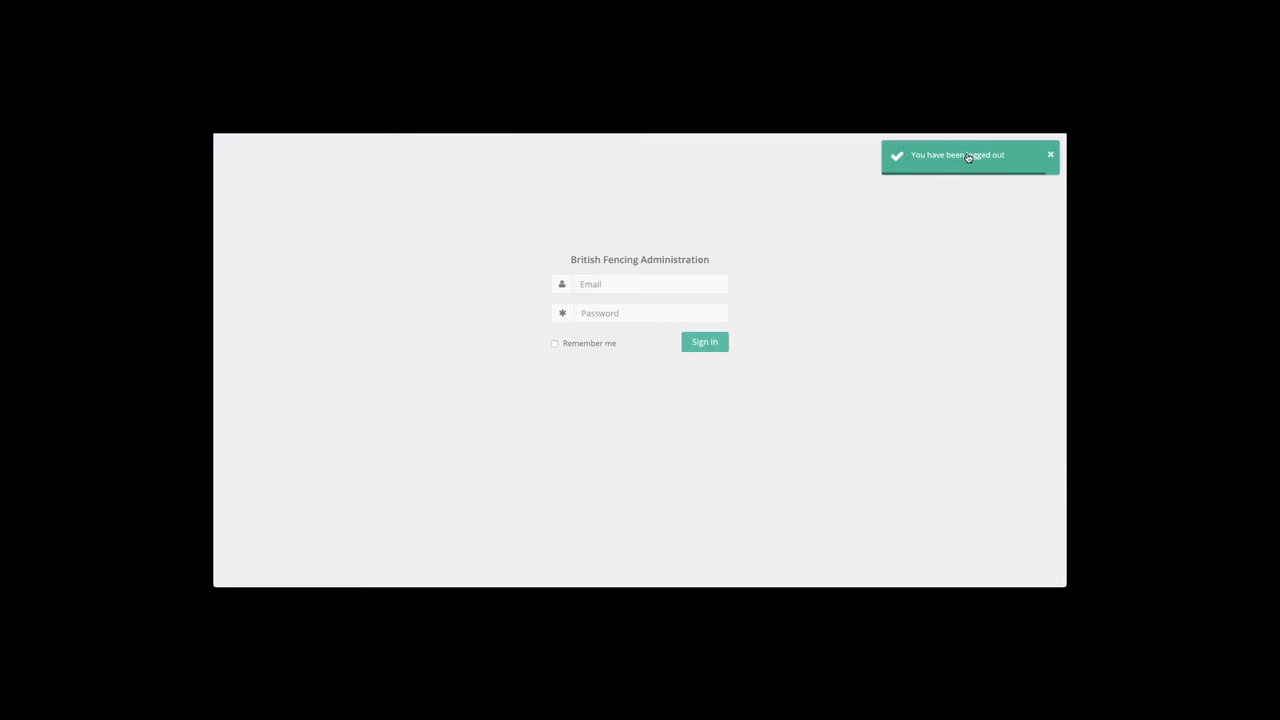